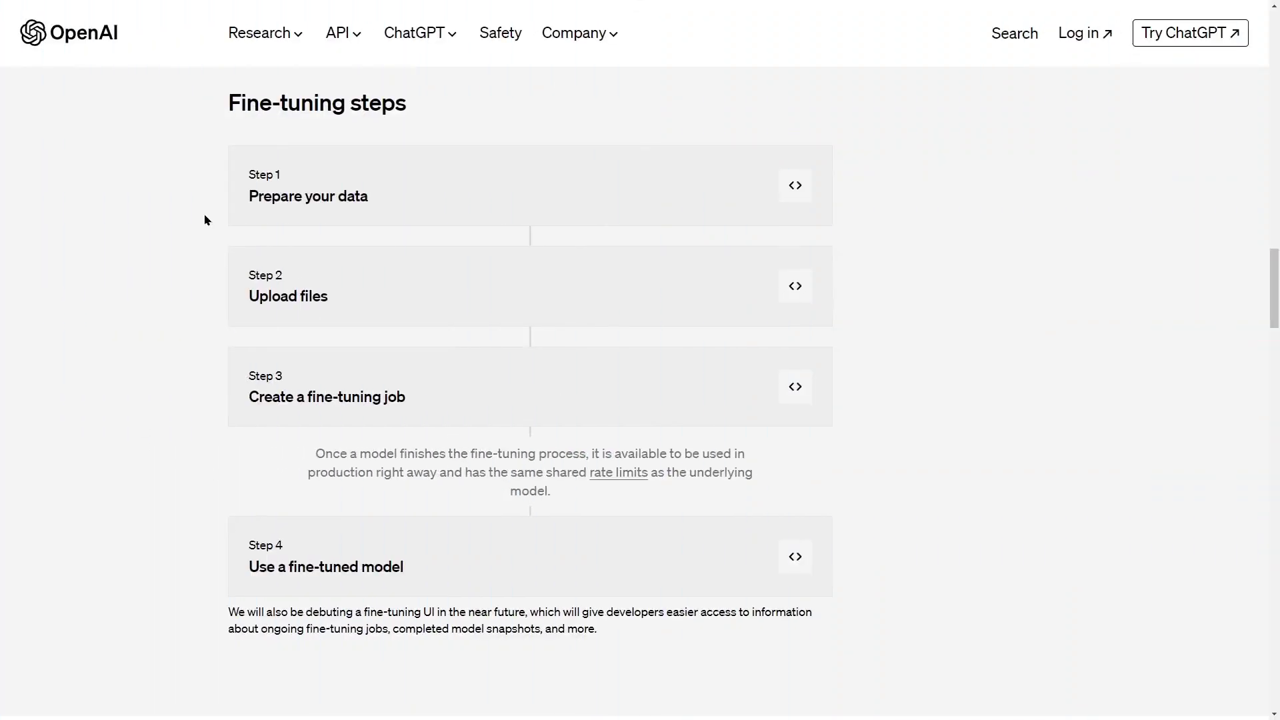
mouse_move(78, 55)
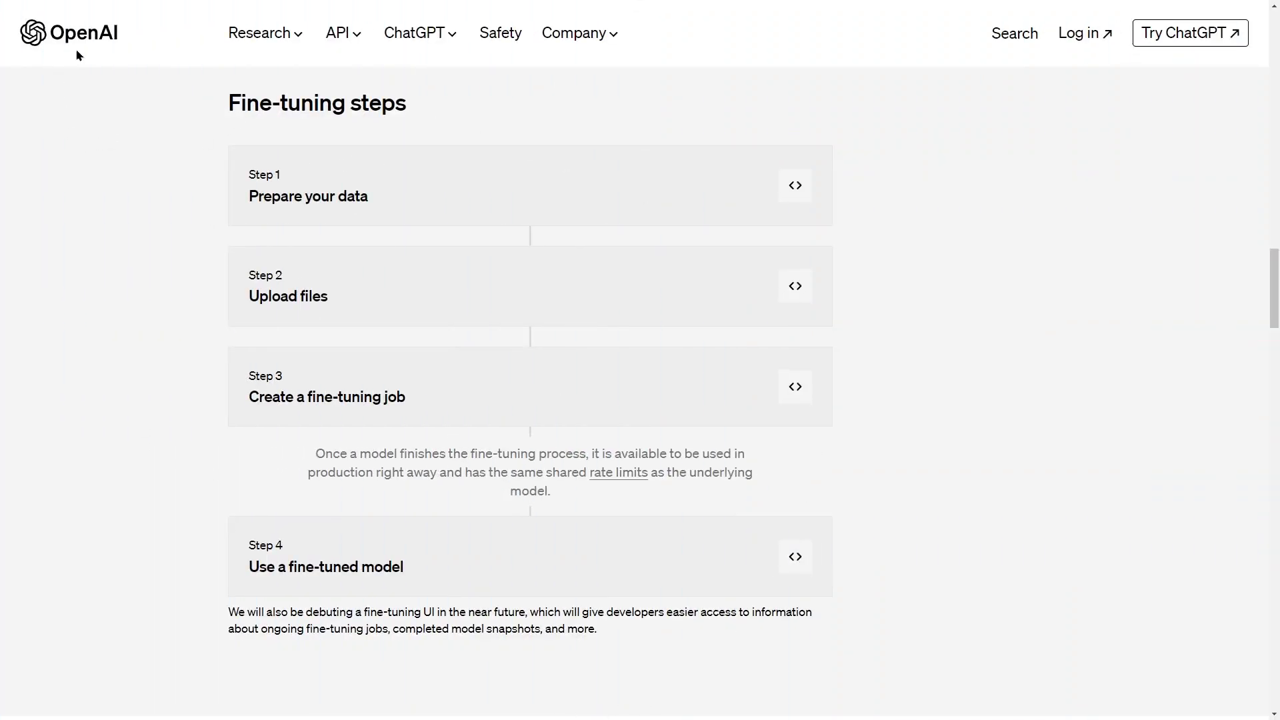
mouse_move(305, 199)
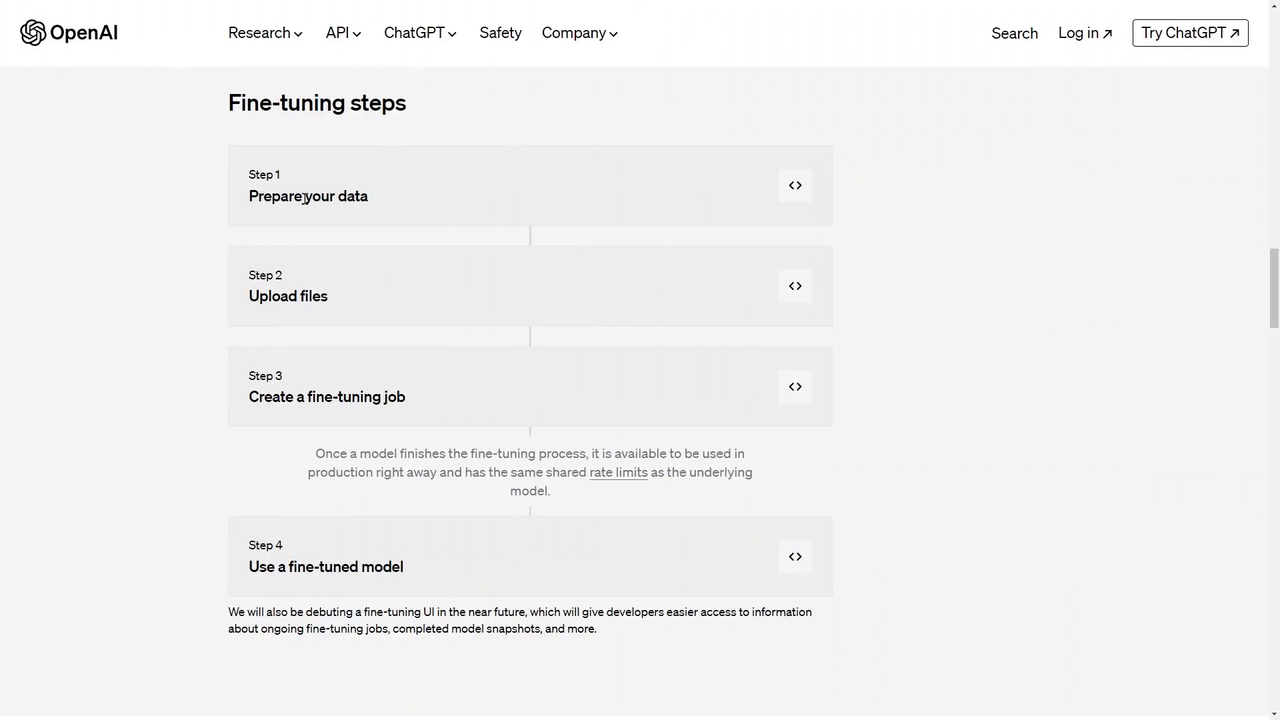
mouse_move(386, 521)
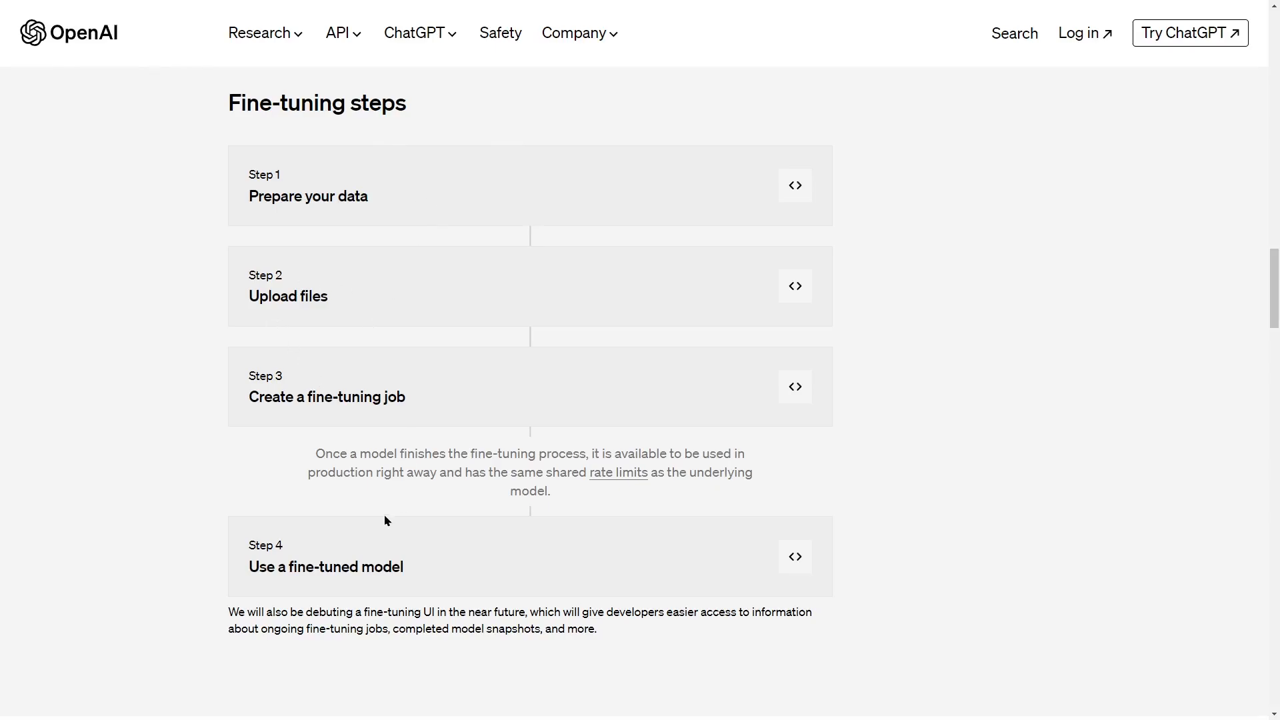
mouse_move(552, 372)
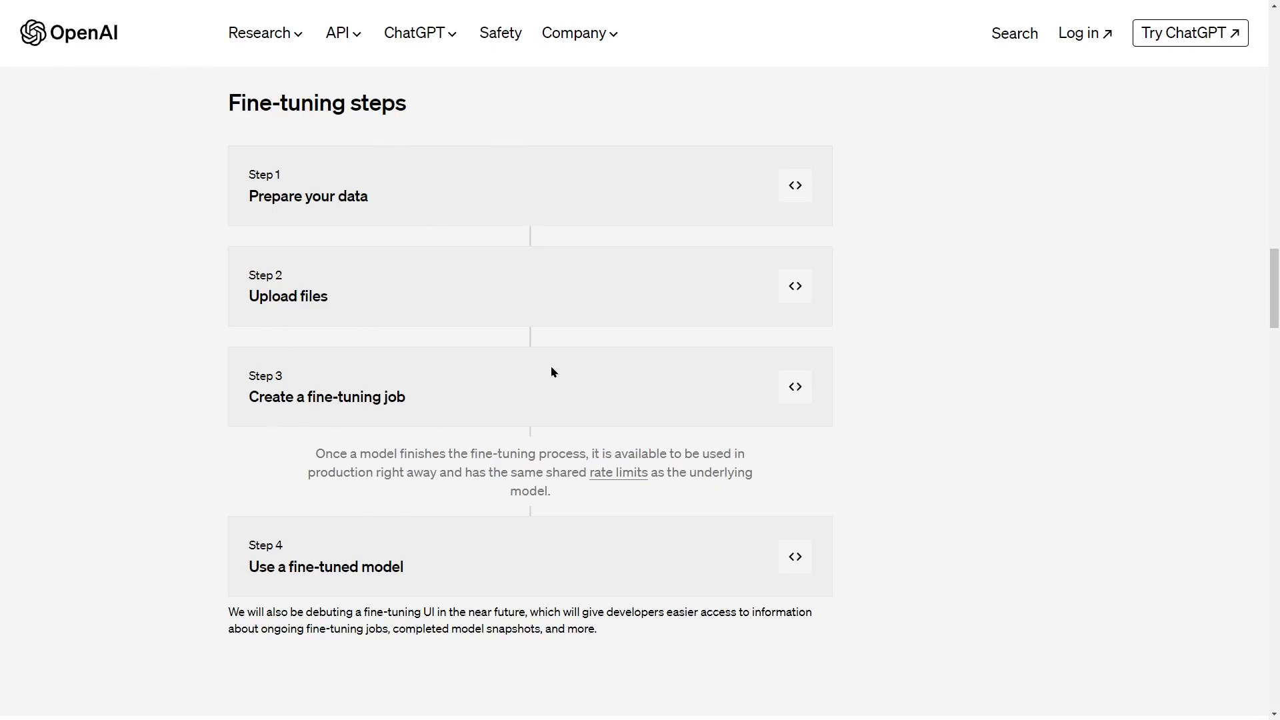
mouse_move(464, 456)
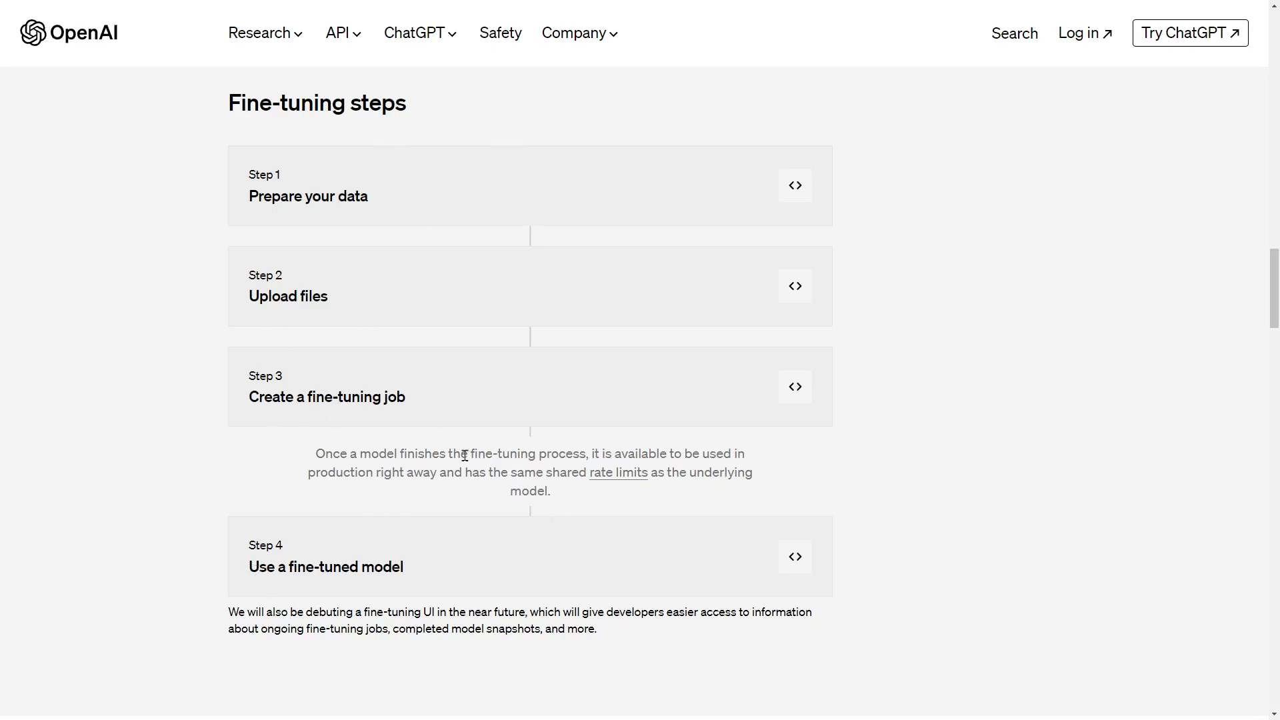
mouse_move(411, 564)
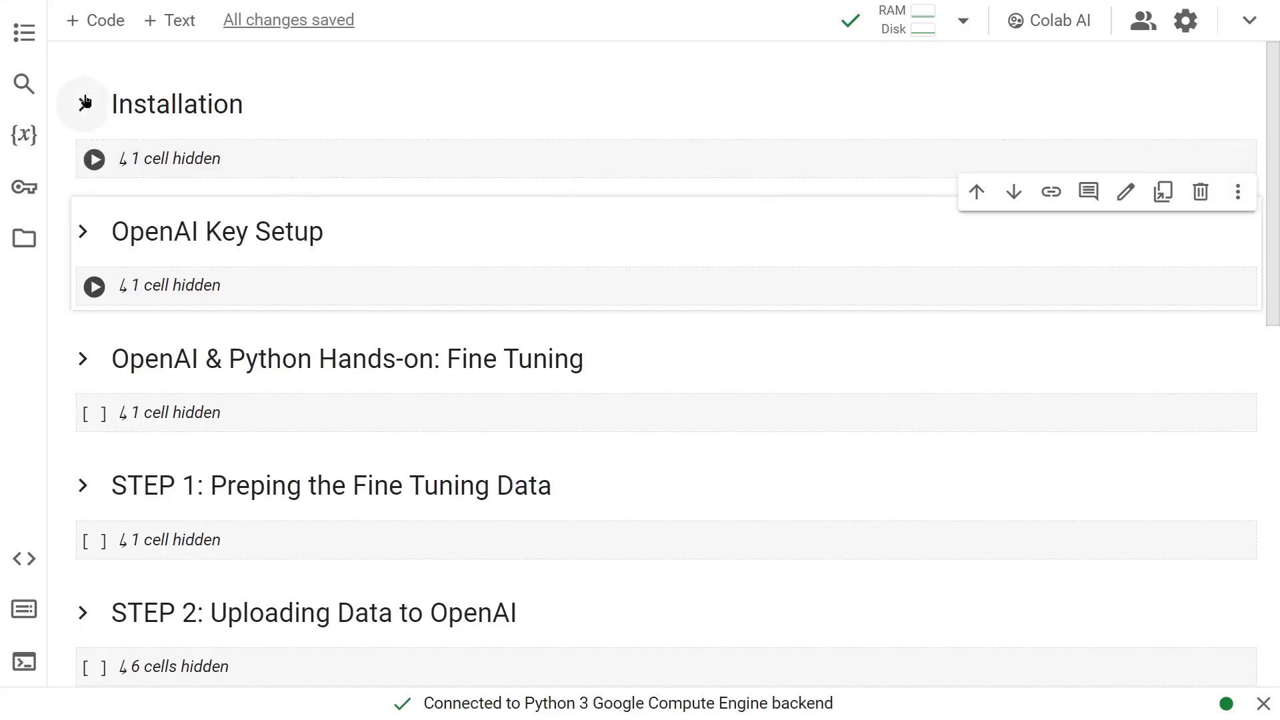
- Install the openai library (version 1.13.3) from the Installation cell, then collapse that section
left_click(82, 104)
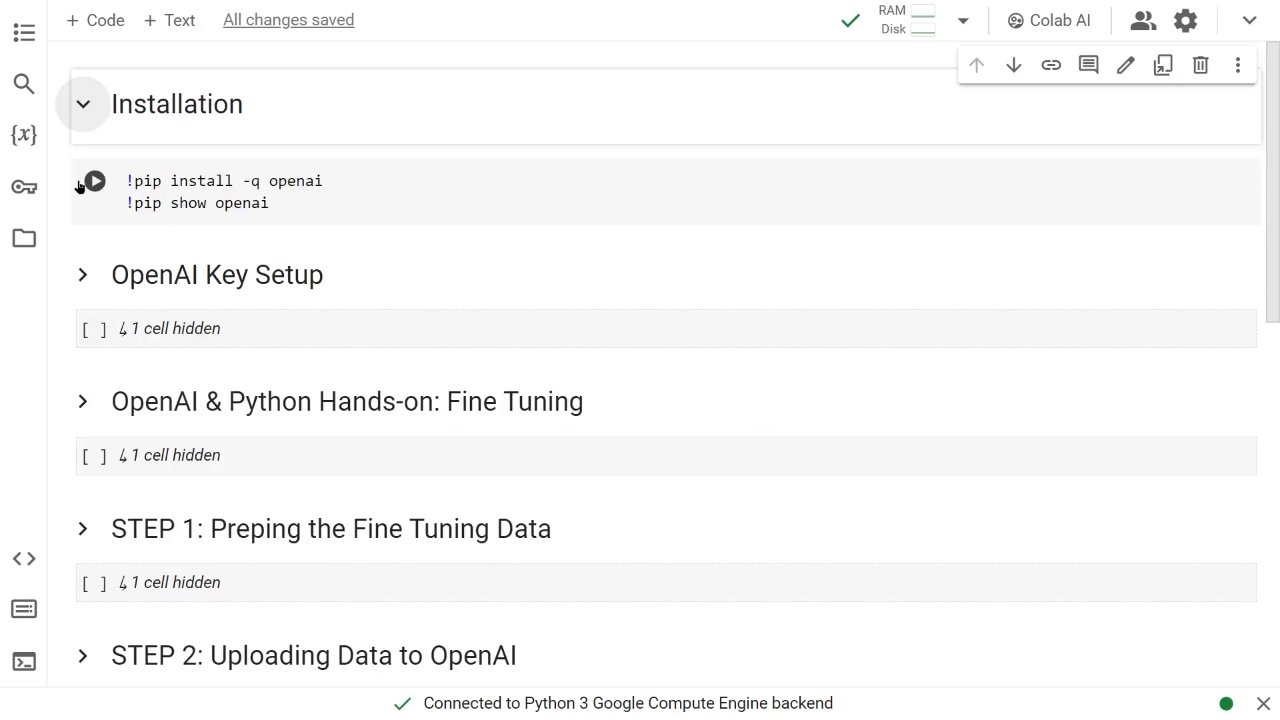
left_click(95, 181)
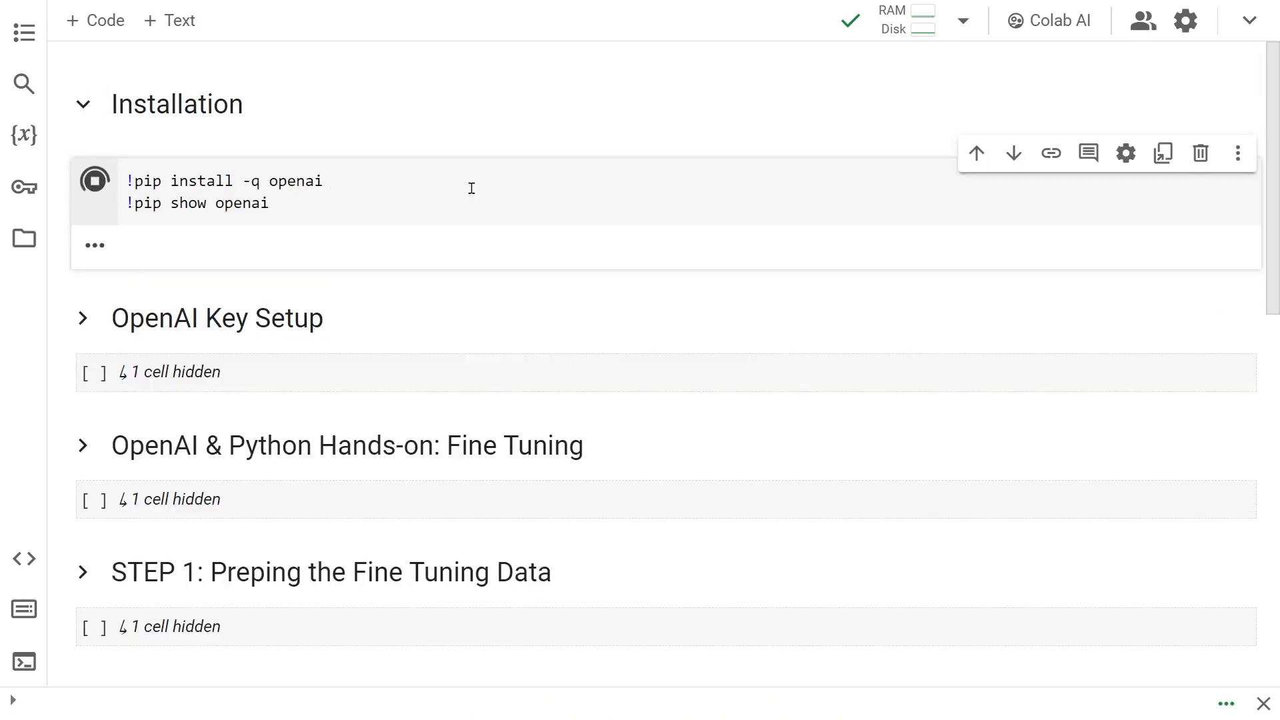
left_click(94, 181)
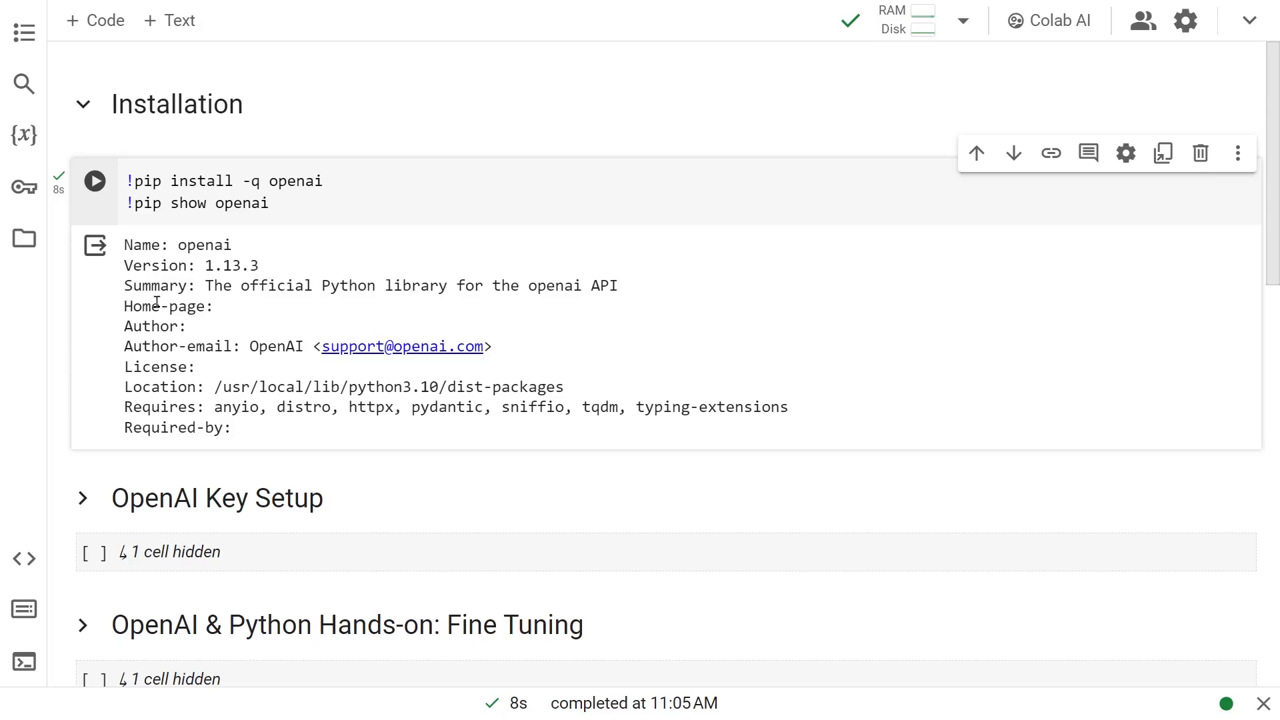
left_click(81, 104)
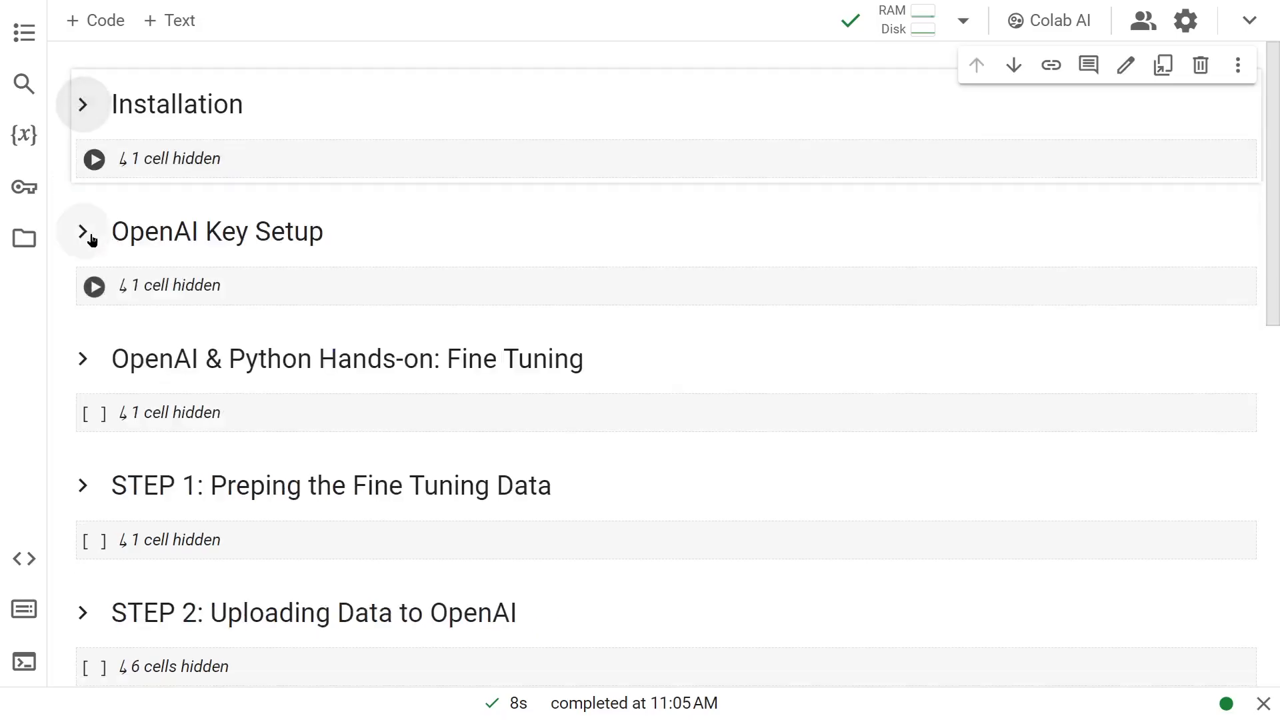
- Expand the section holding the OpenAI client and word-wrapping print helper code
left_click(83, 231)
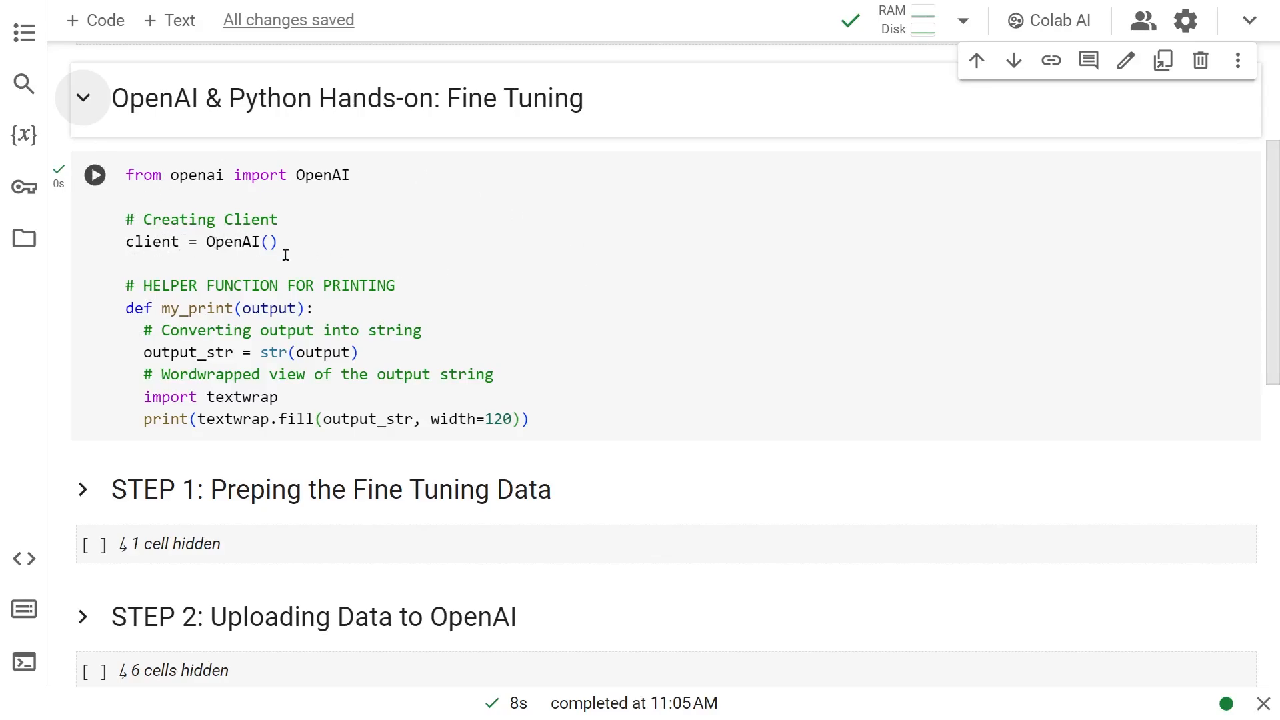
mouse_move(218, 370)
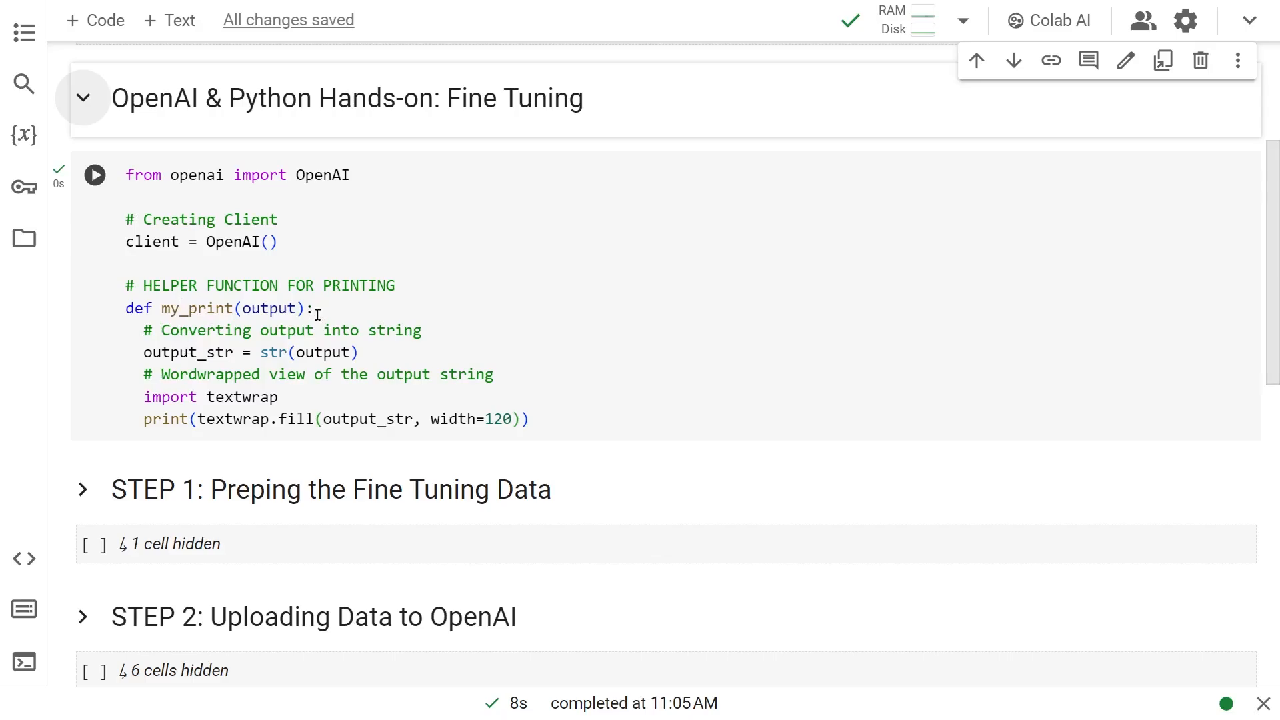
mouse_move(437, 393)
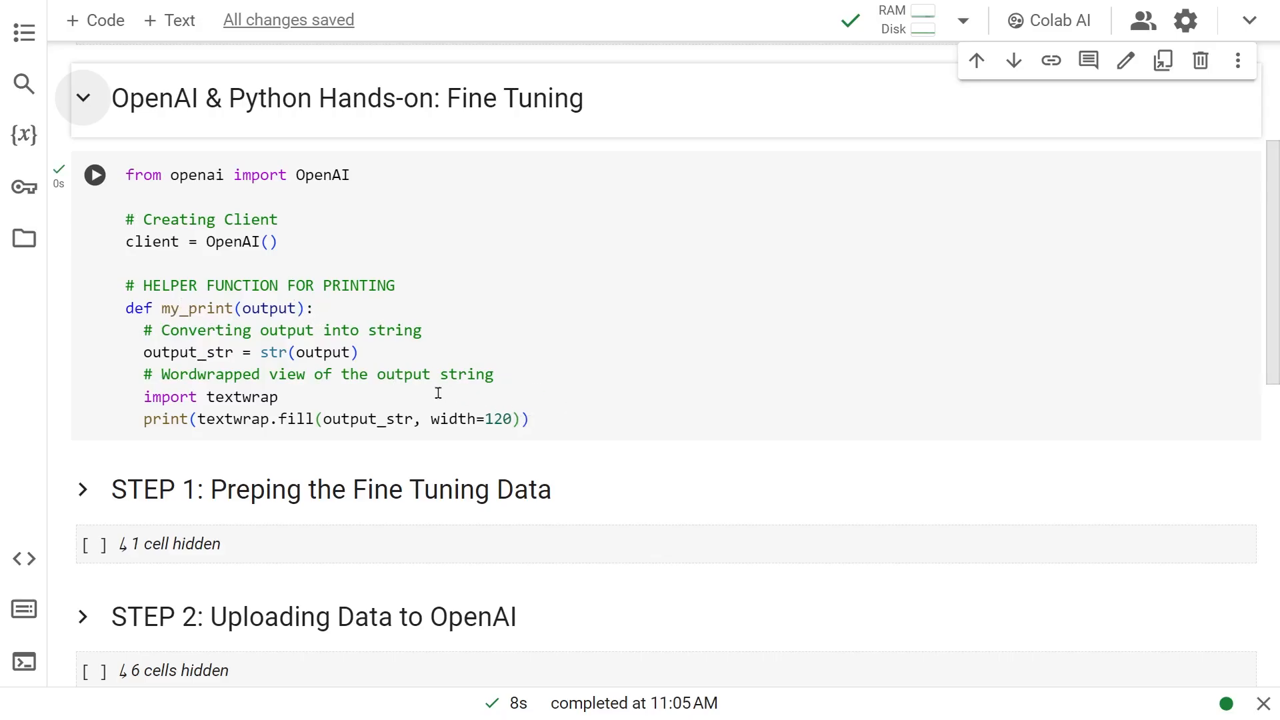
mouse_move(546, 389)
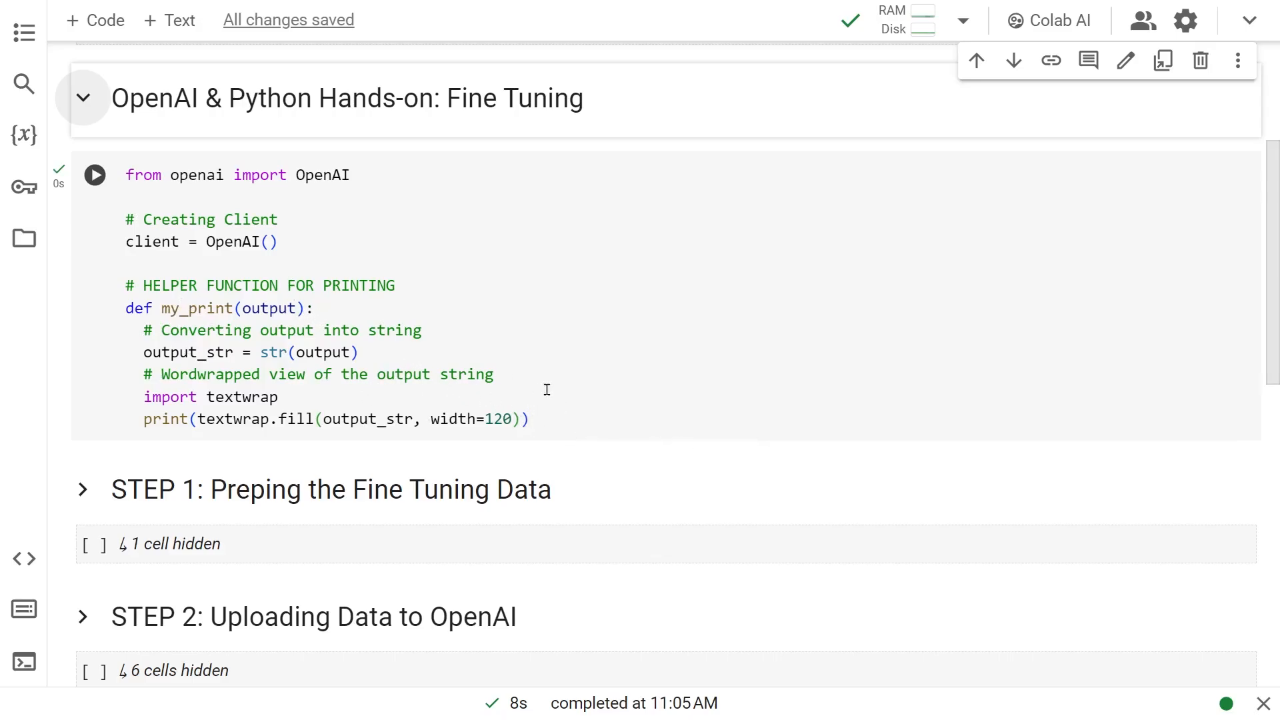
- Expand STEP 1 to view the code that loads and formats the customer service JSONL
scroll("down", 3)
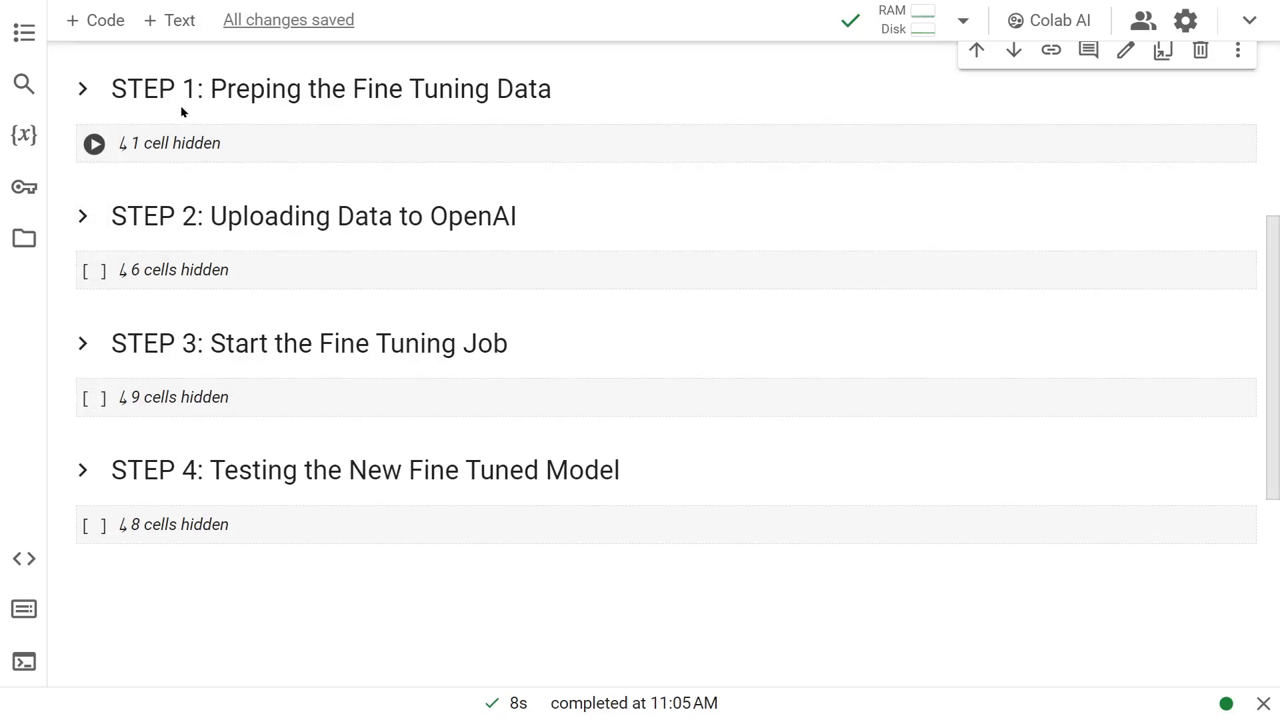
left_click(83, 88)
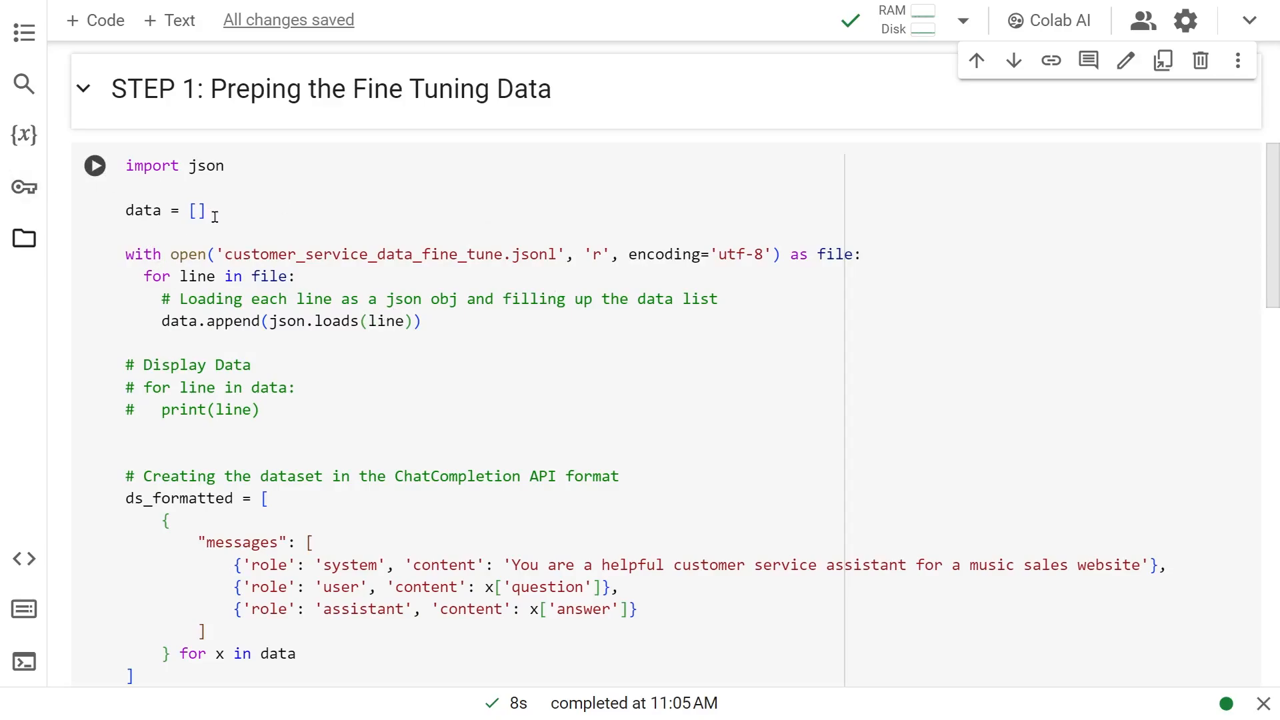
mouse_move(436, 337)
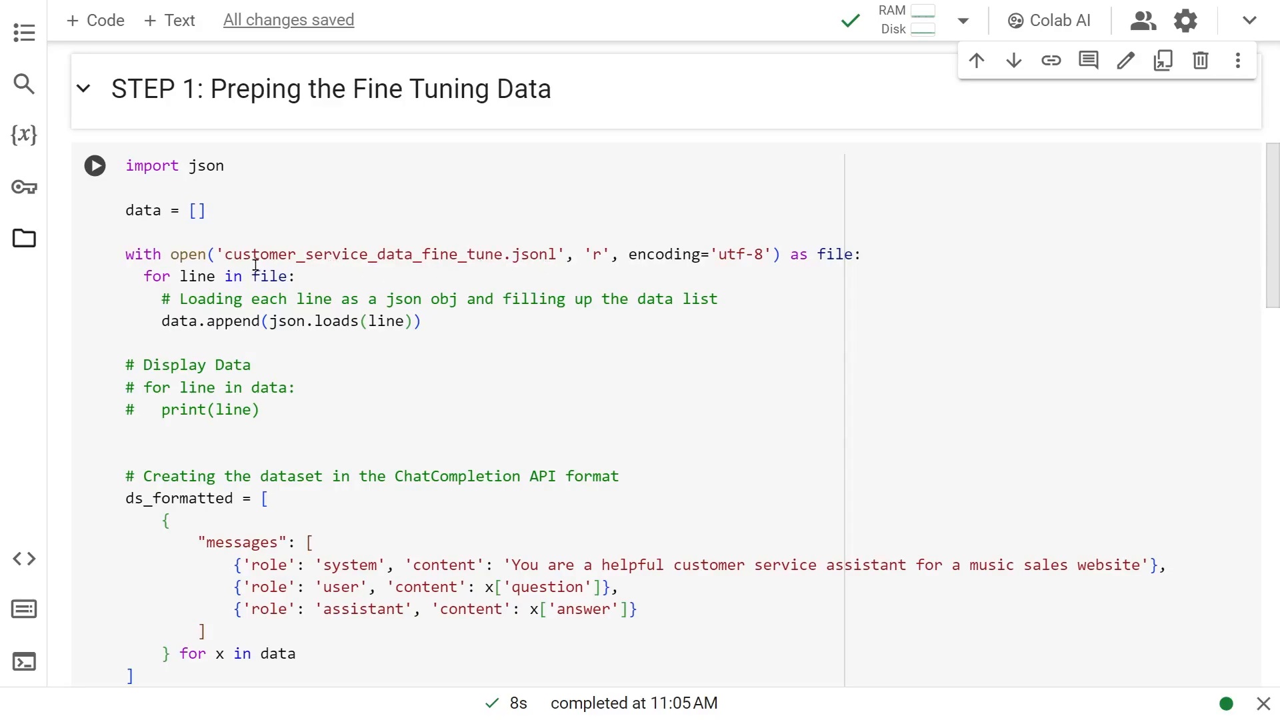
mouse_move(606, 244)
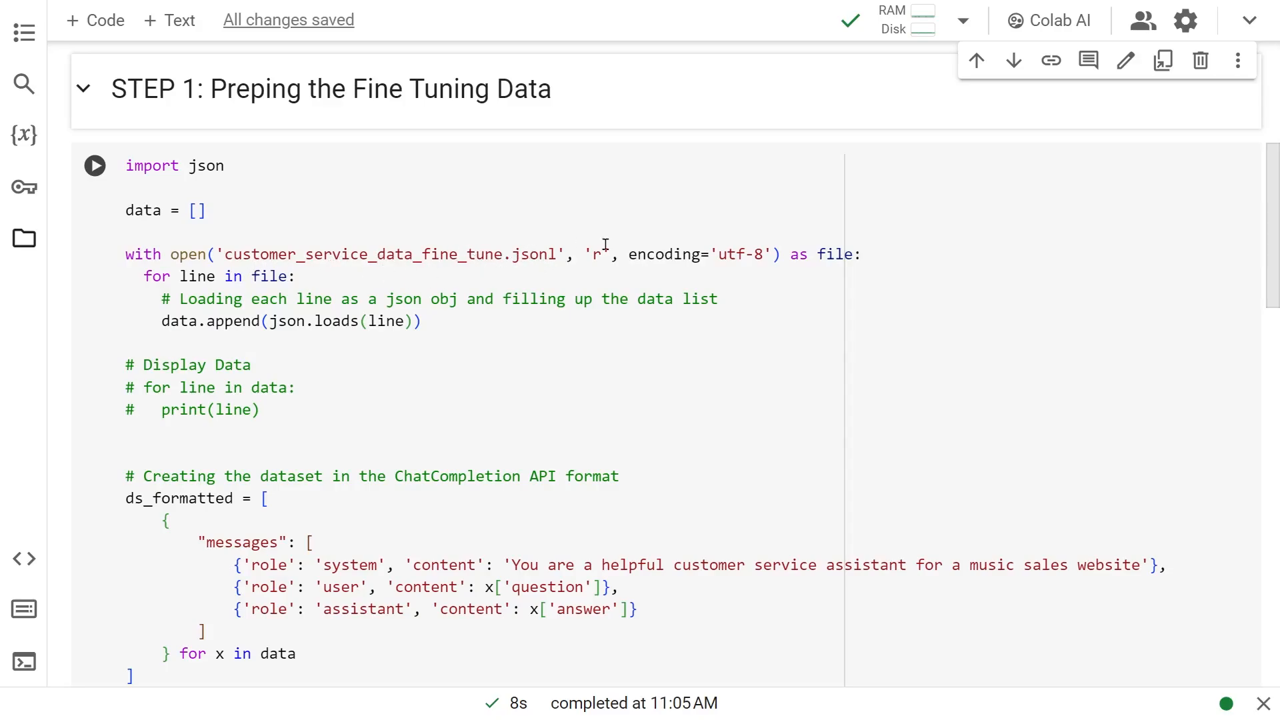
mouse_move(62, 240)
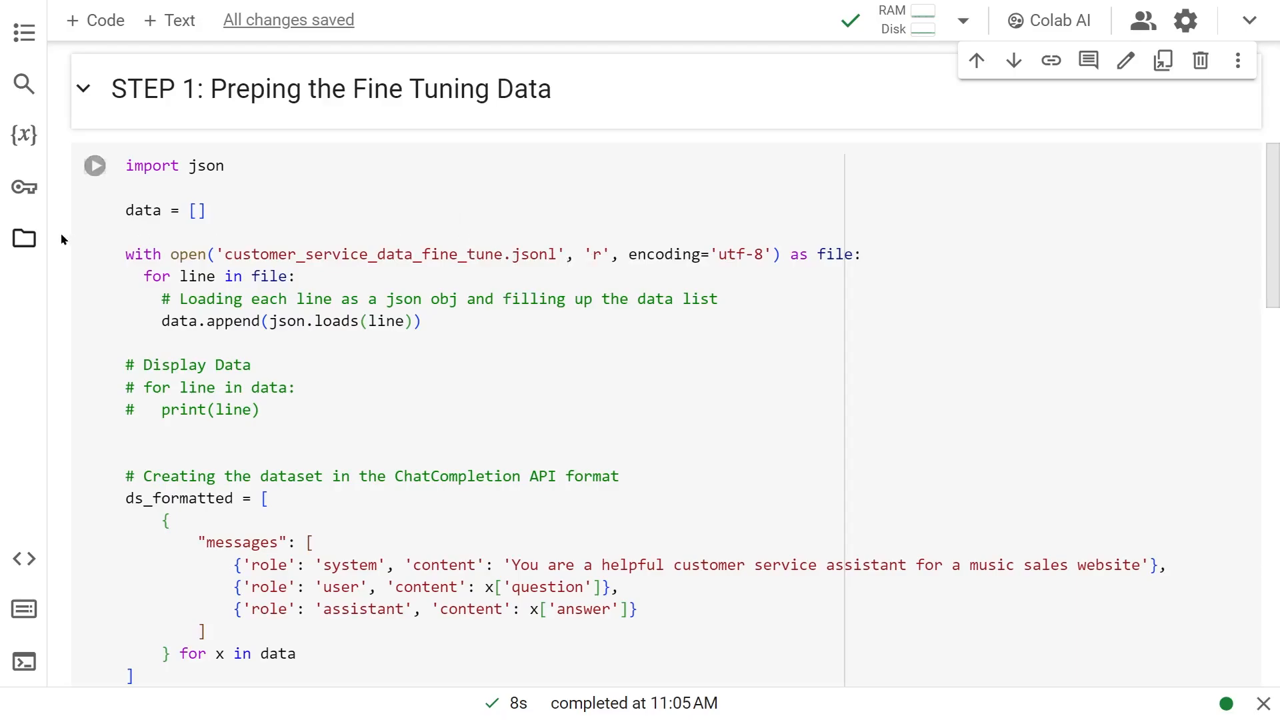
left_click(24, 237)
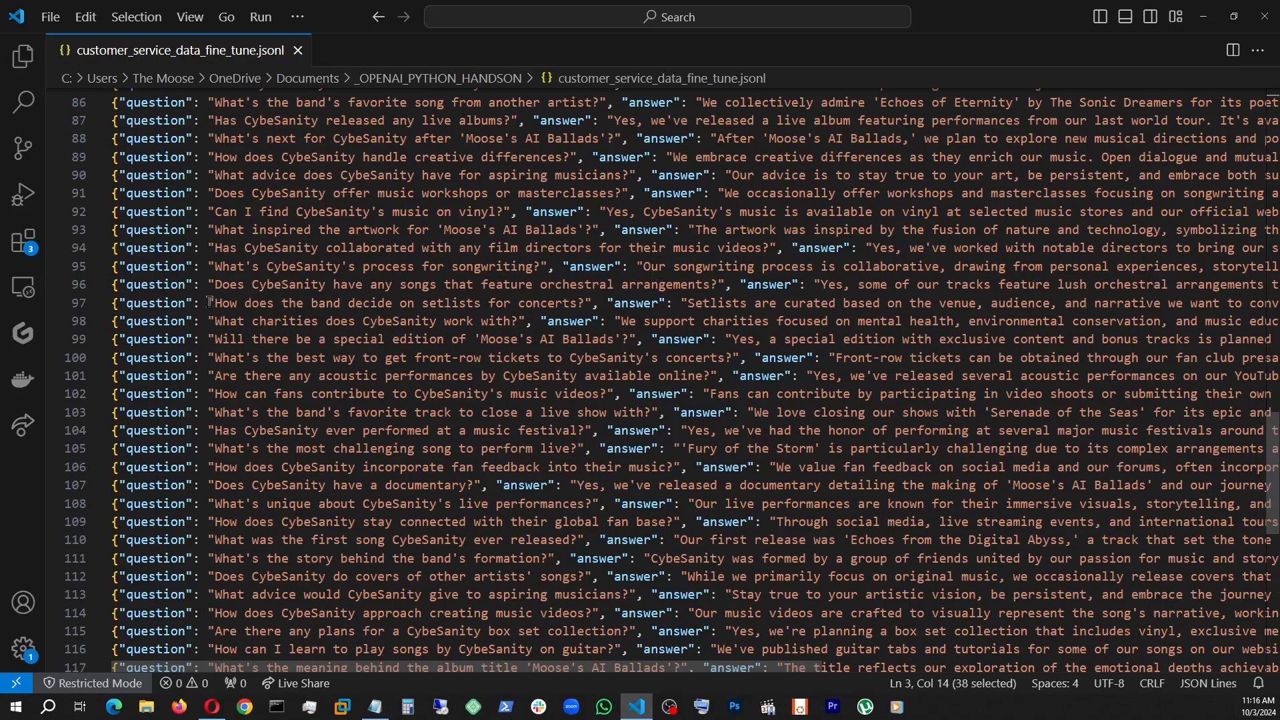
- Scroll through customer_service_data_fine_tune.jsonl's 121 CybeSanity question-answer pairs
scroll("down", 3)
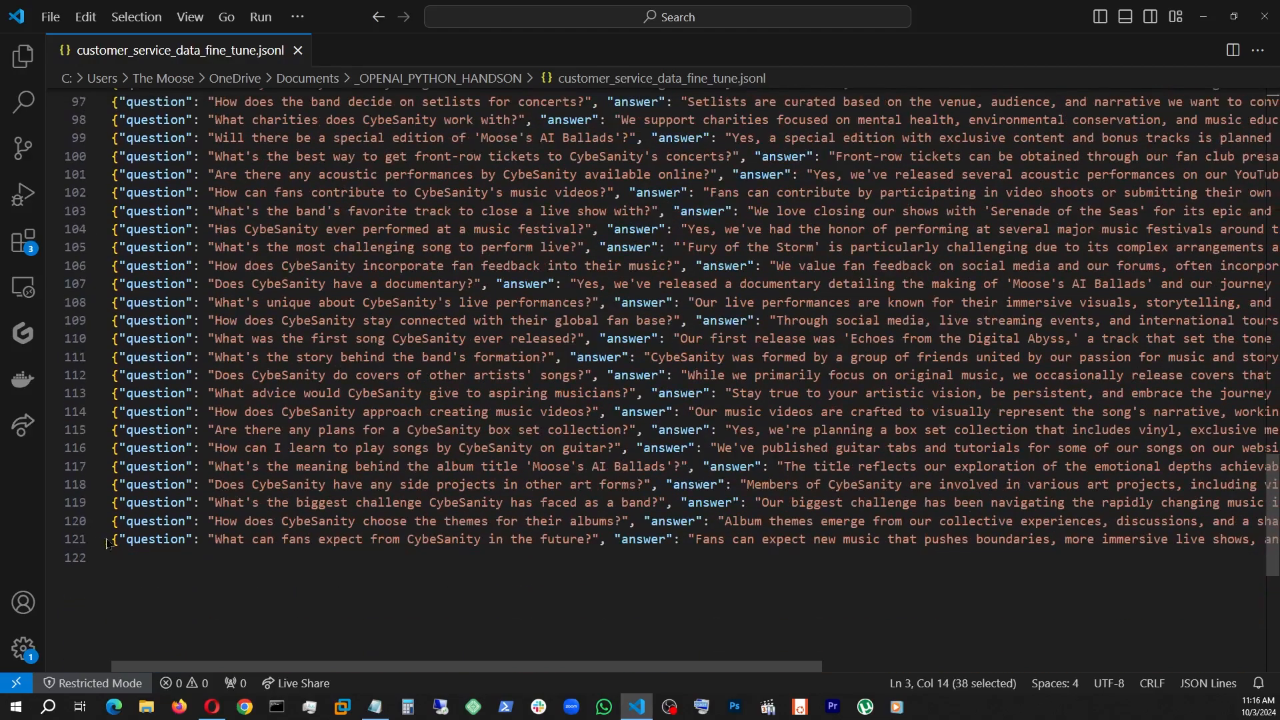
scroll("up", 3)
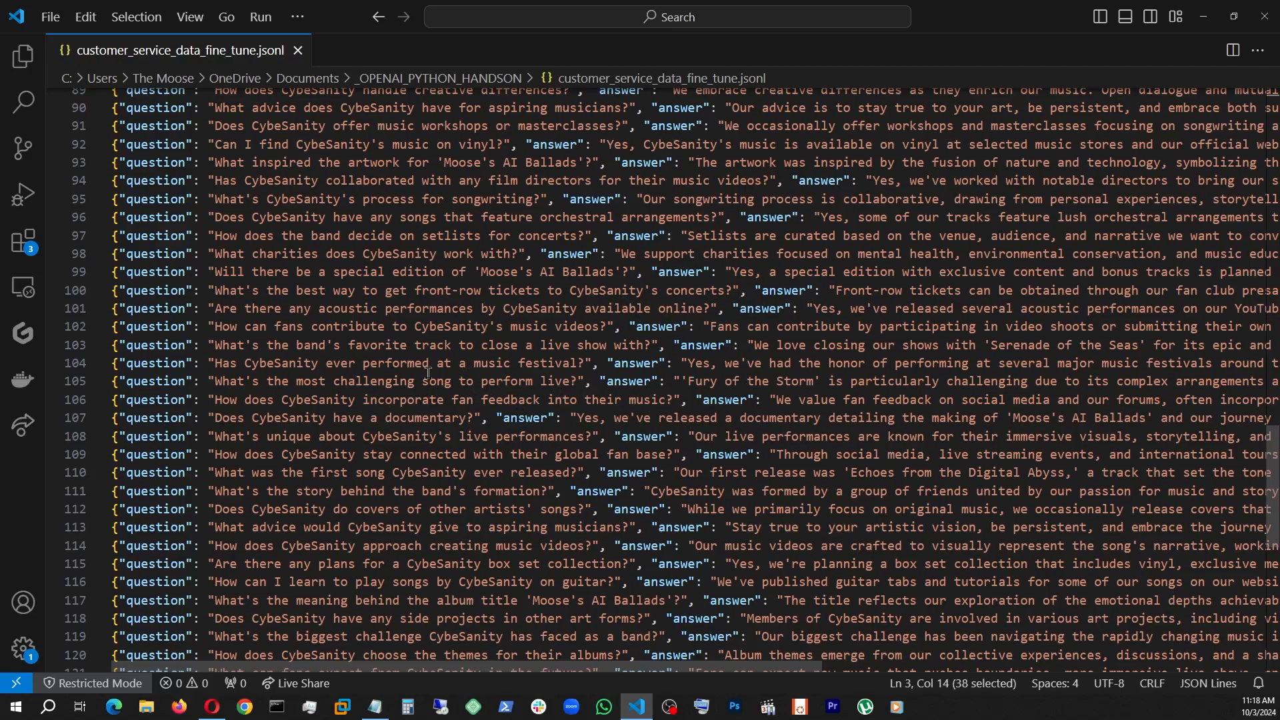
mouse_move(741, 445)
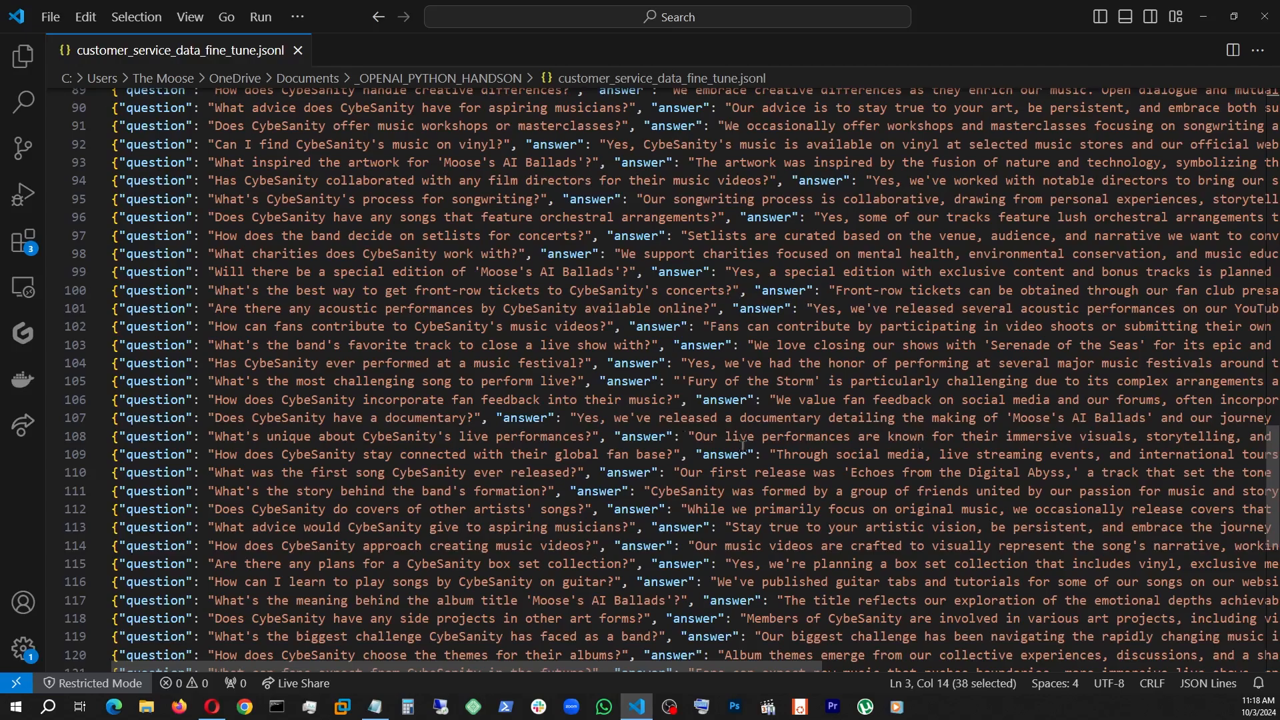
mouse_move(533, 480)
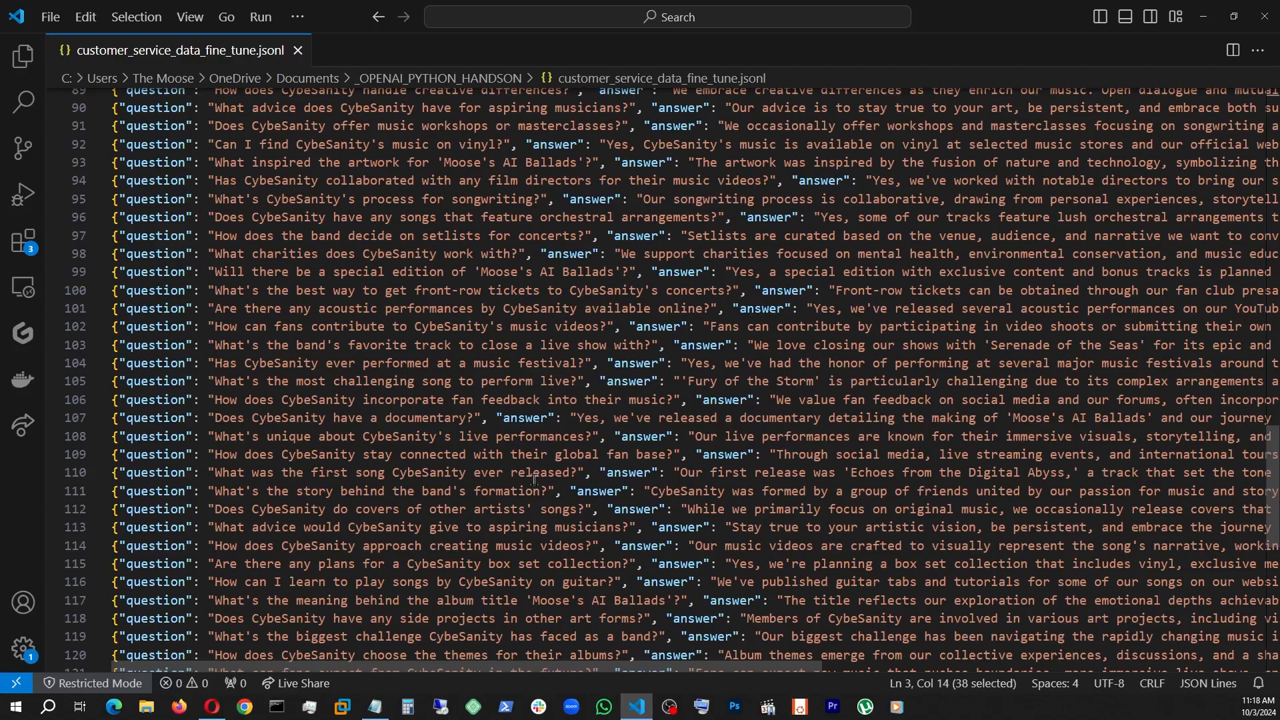
mouse_move(503, 456)
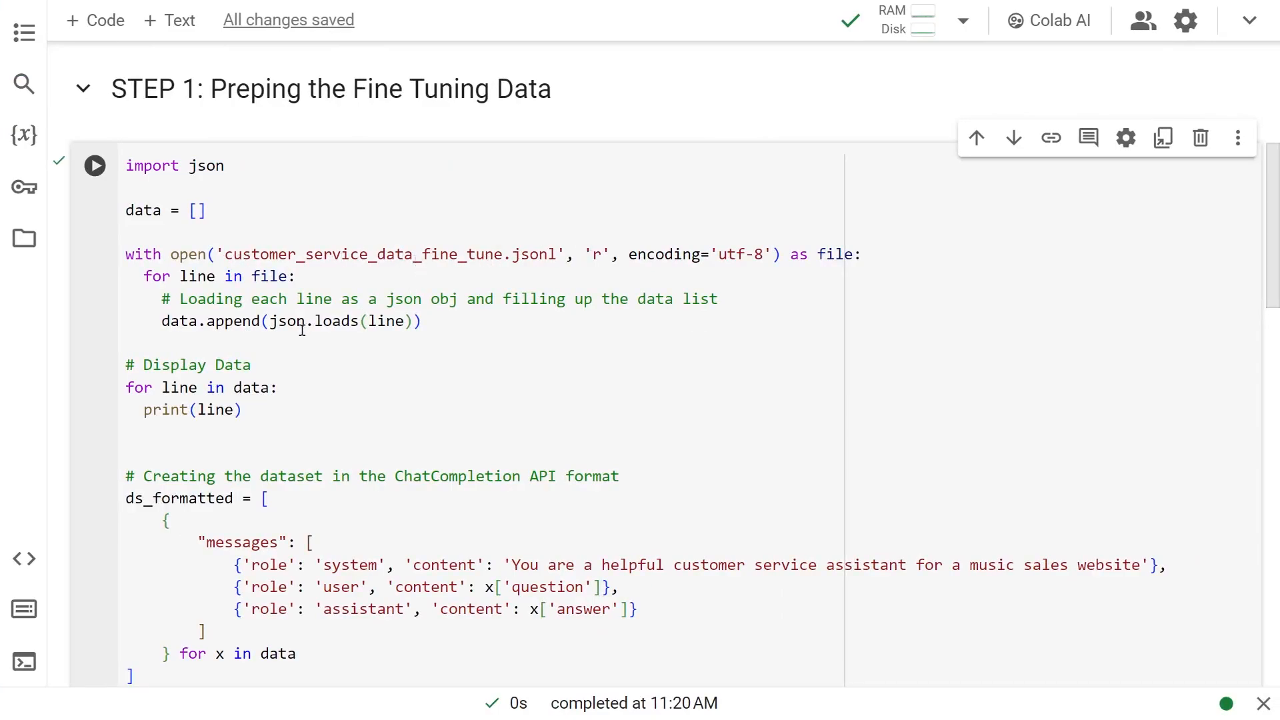
mouse_move(105, 194)
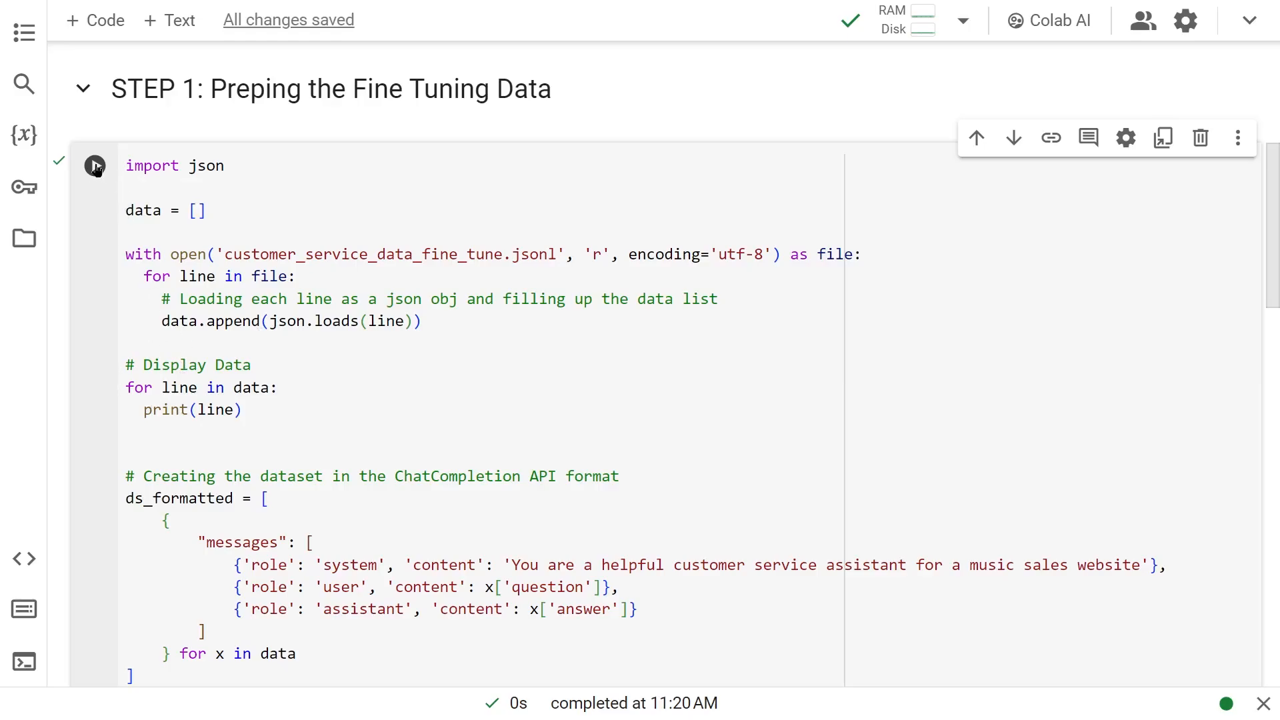
- Rerun STEP 1 with the 'for line in data: print(line)' loop re-enabled
scroll("down", 3)
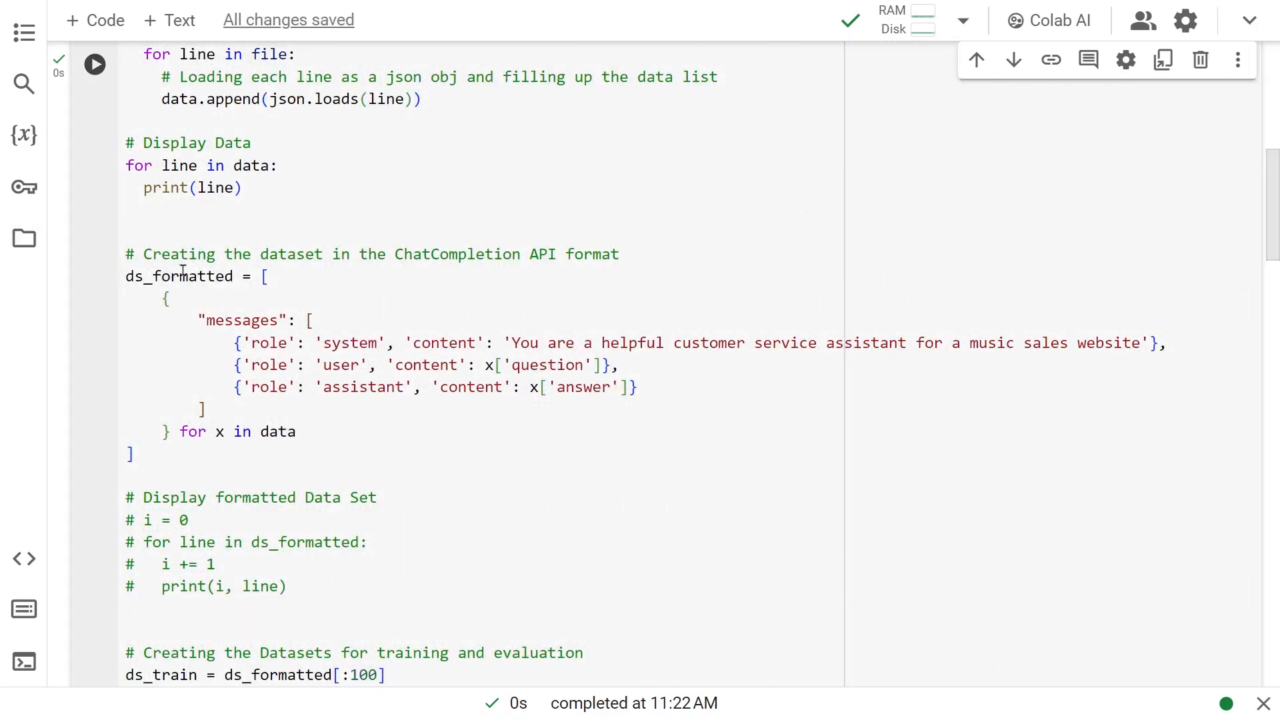
mouse_move(701, 412)
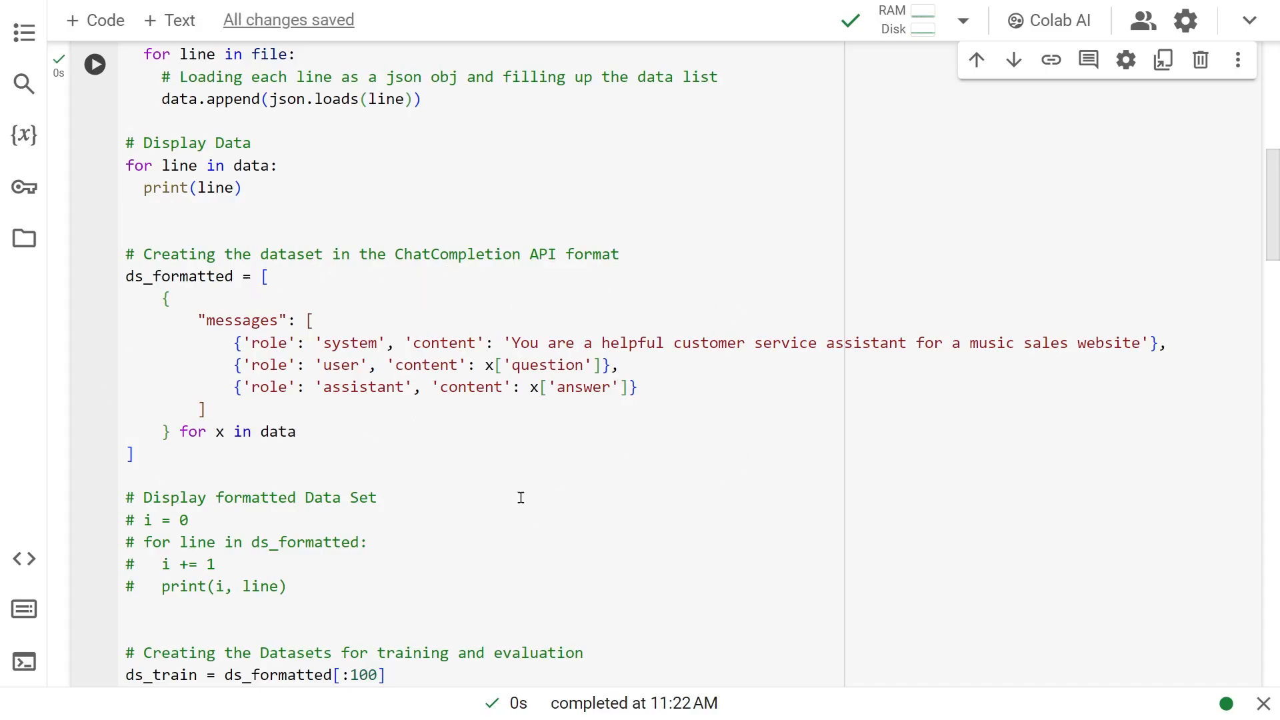
mouse_move(447, 452)
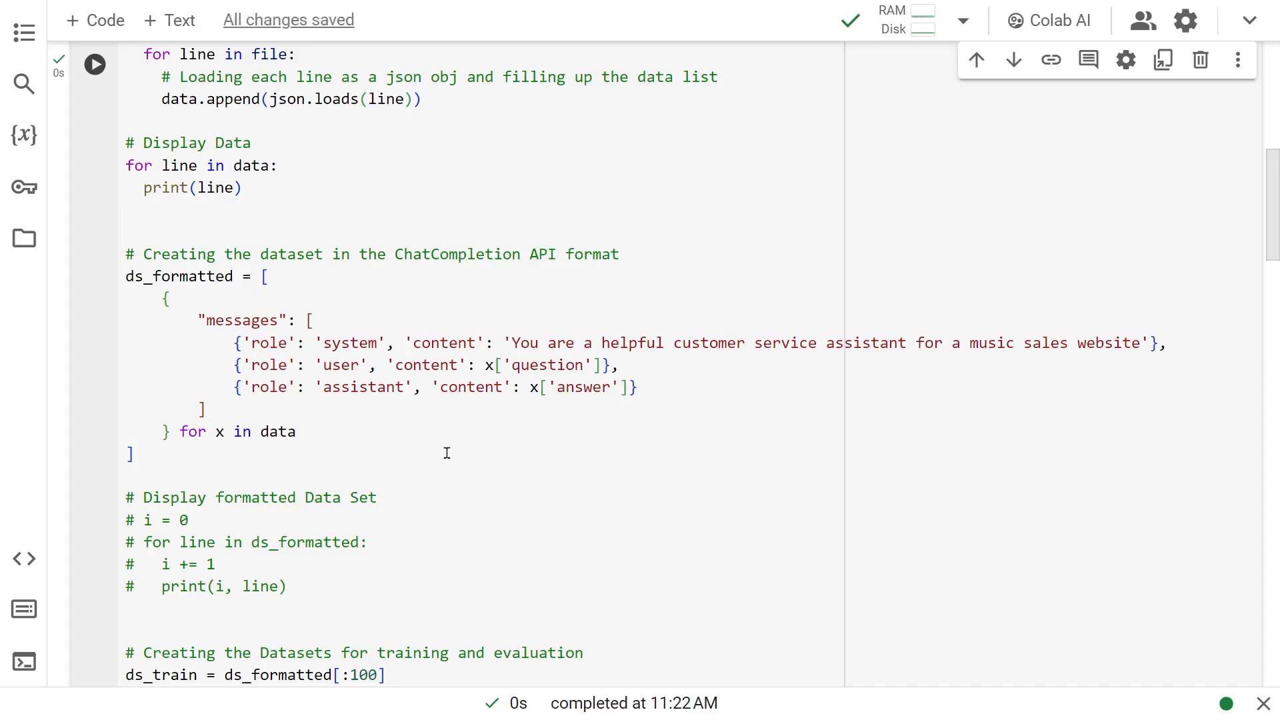
mouse_move(471, 446)
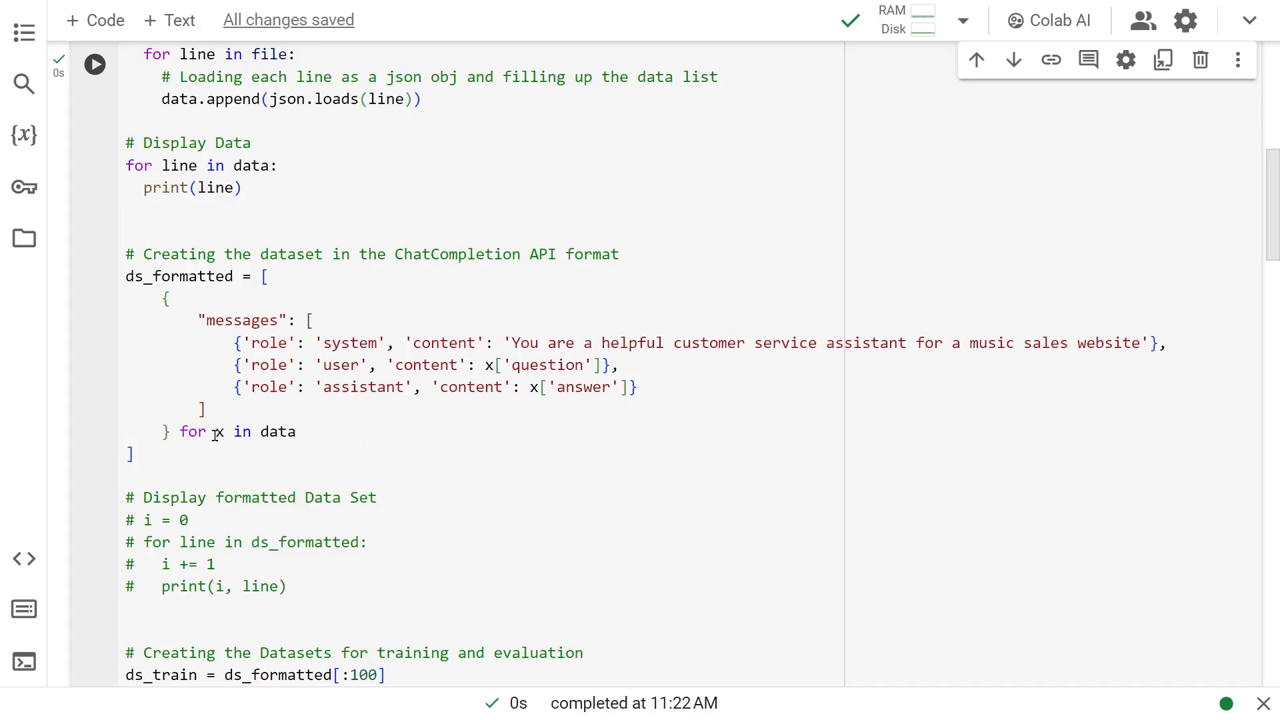
mouse_move(193, 320)
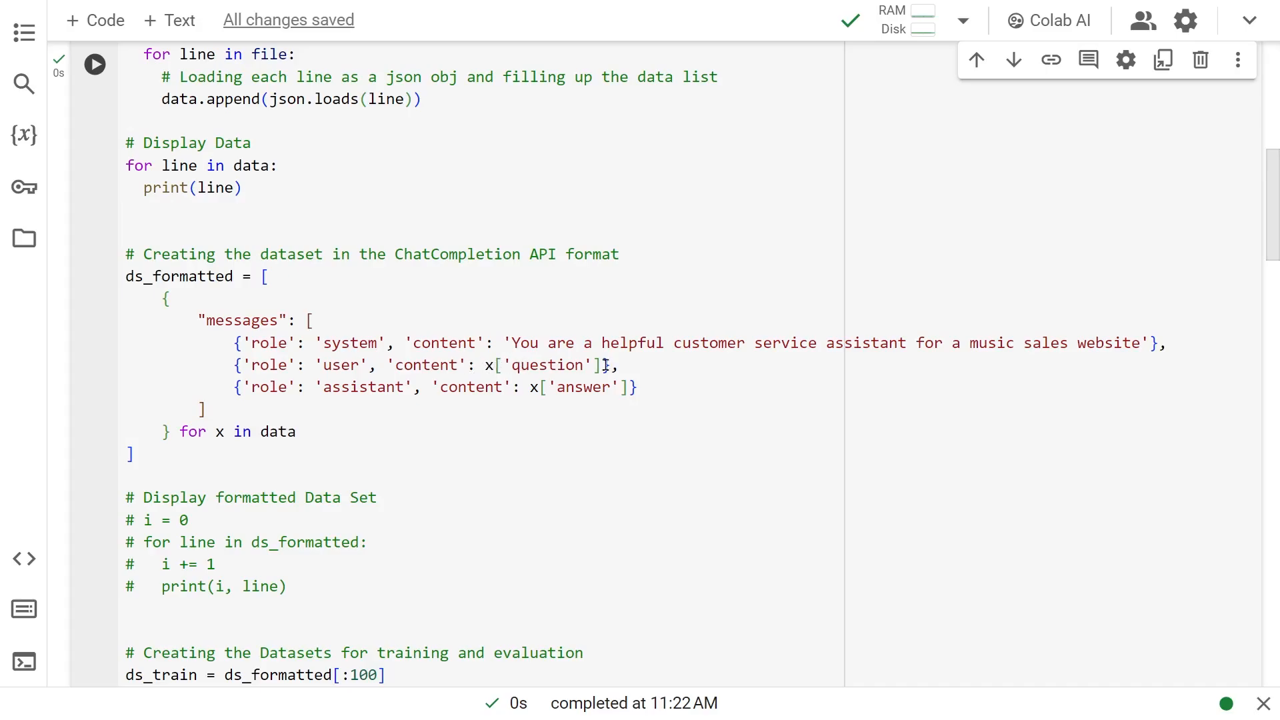
scroll("down", 3)
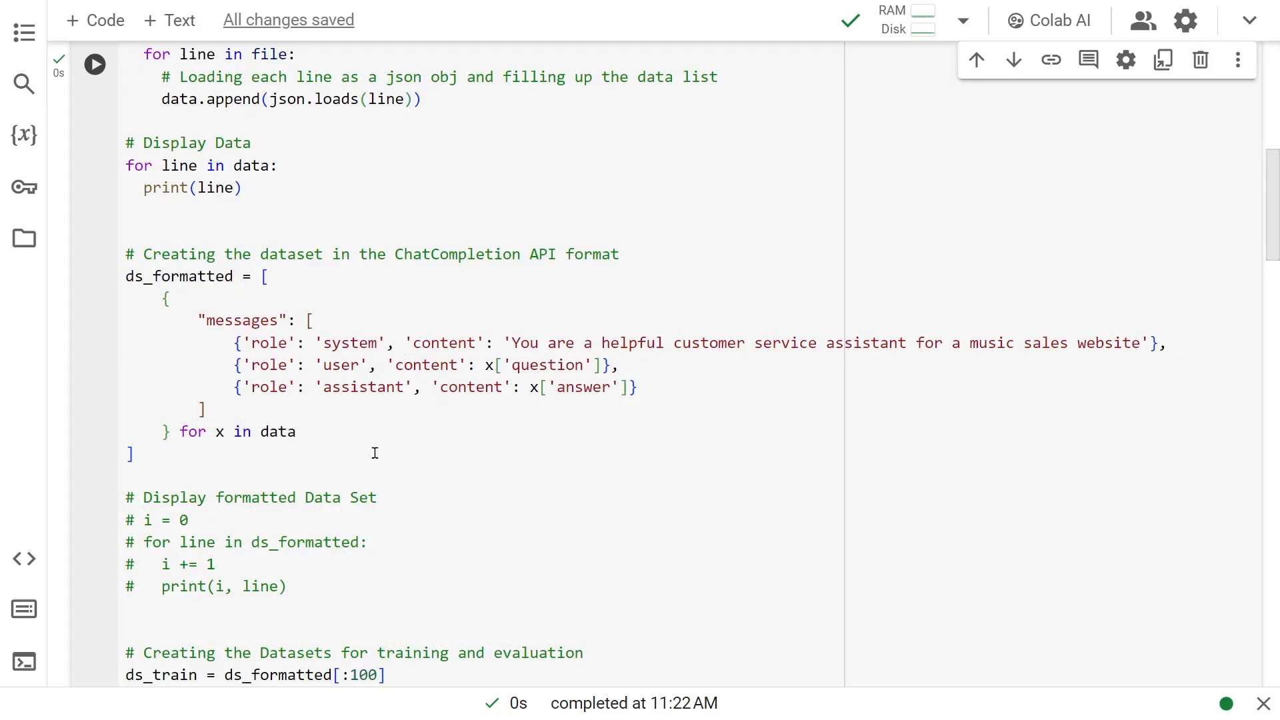
mouse_move(588, 405)
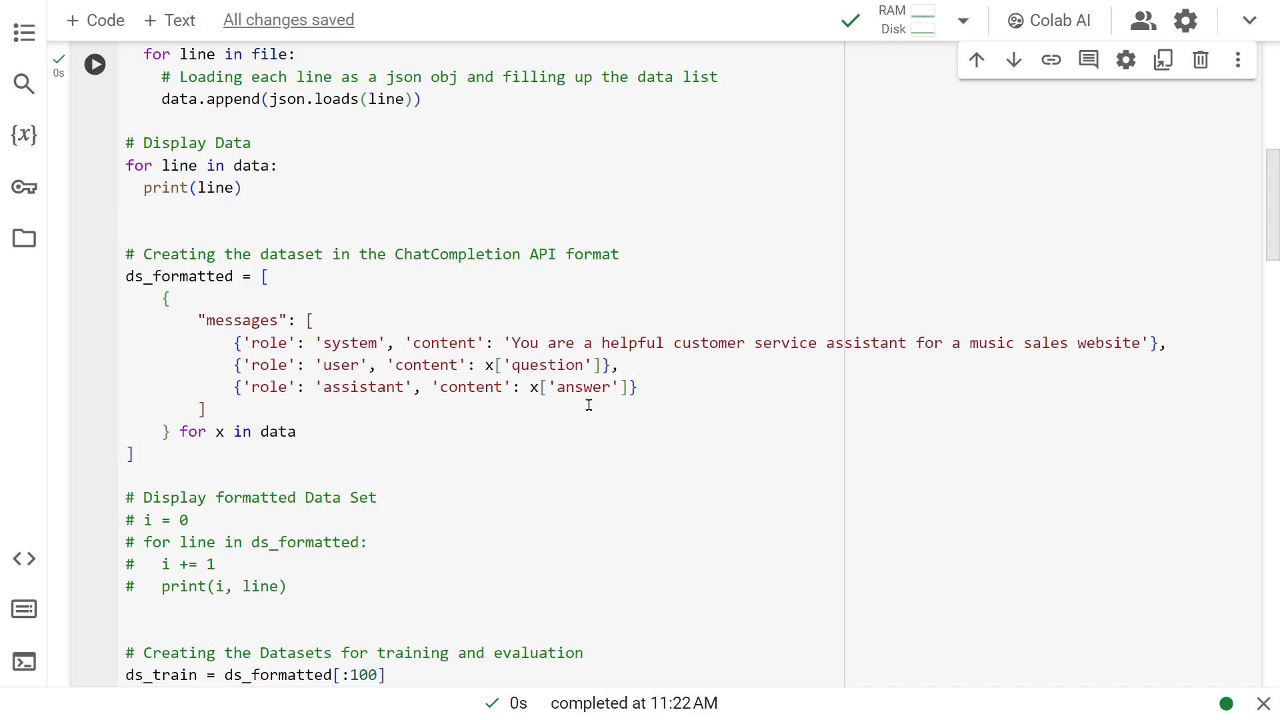
mouse_move(126, 514)
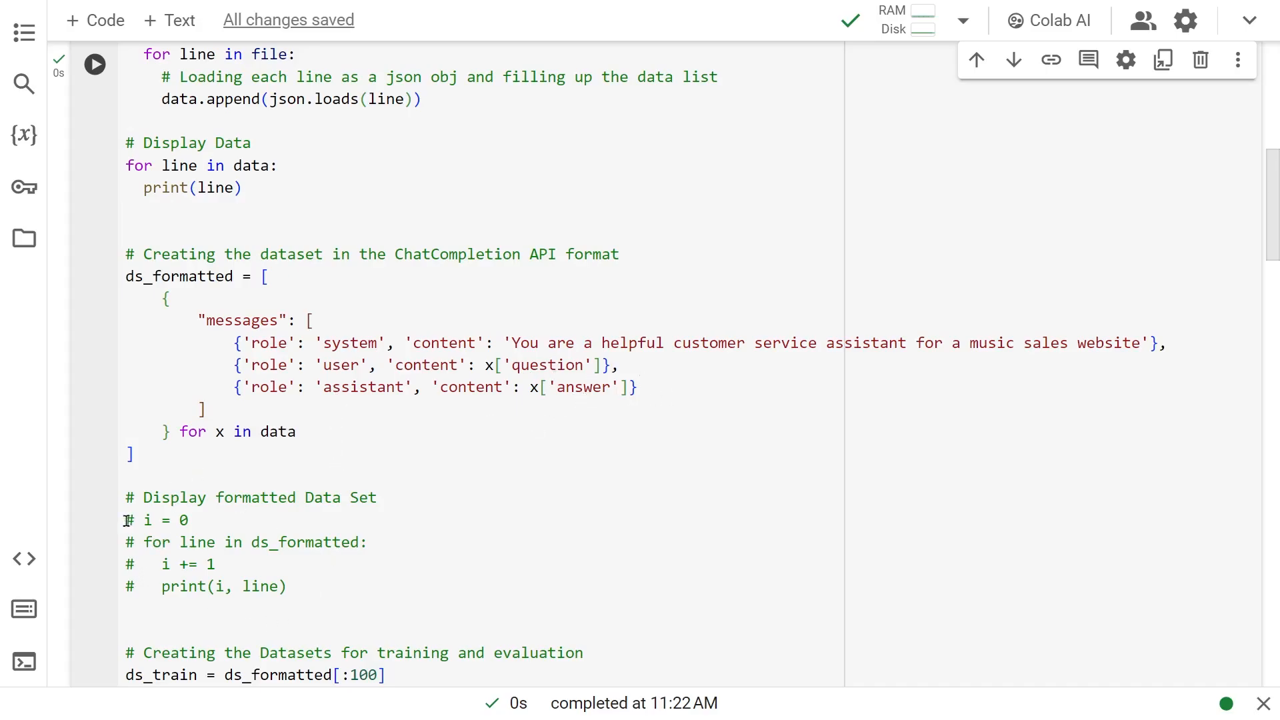
- Comment out the raw data loop so STEP 1 prints numbered formatted records
left_click_drag(125, 520, 287, 586)
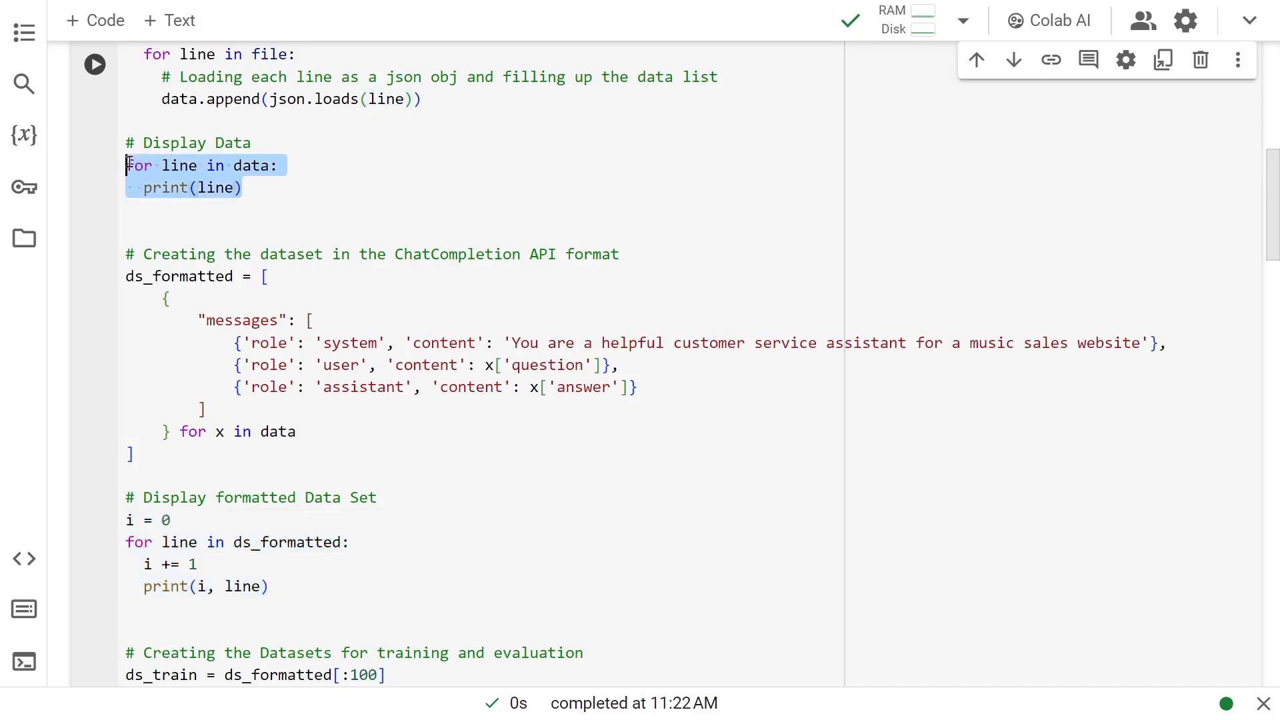
key("ctrl+/")
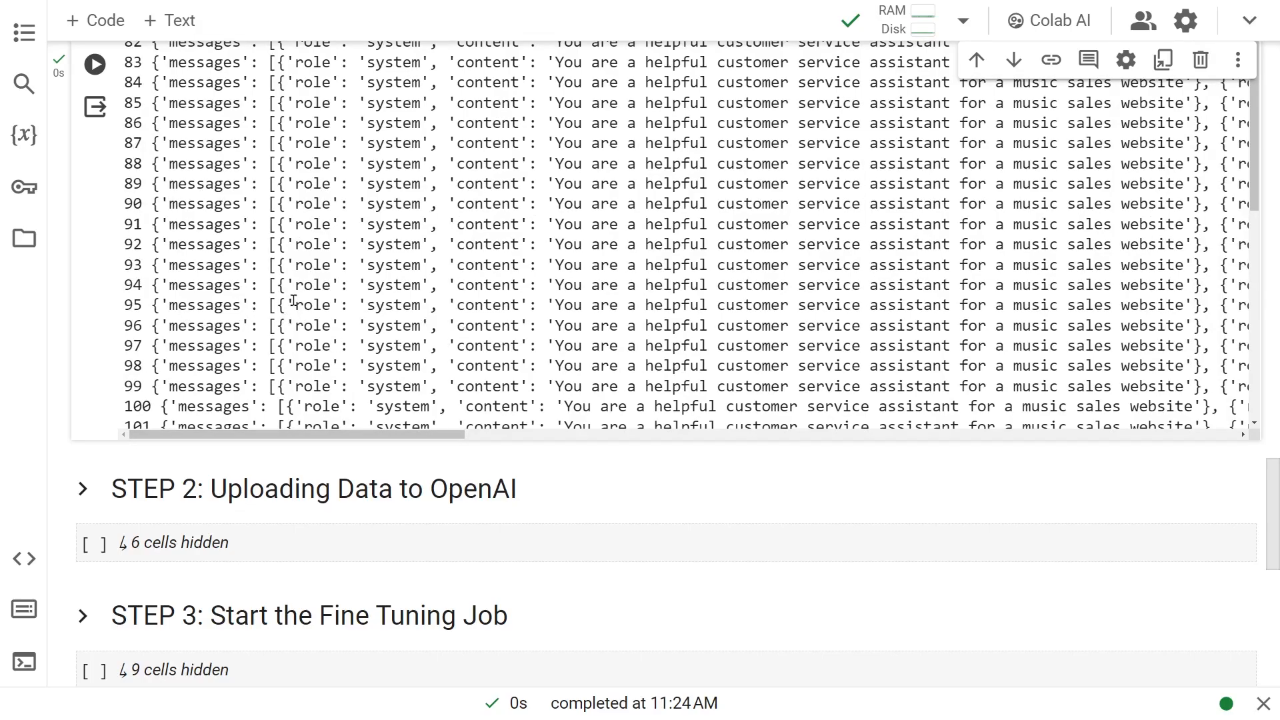
mouse_move(541, 342)
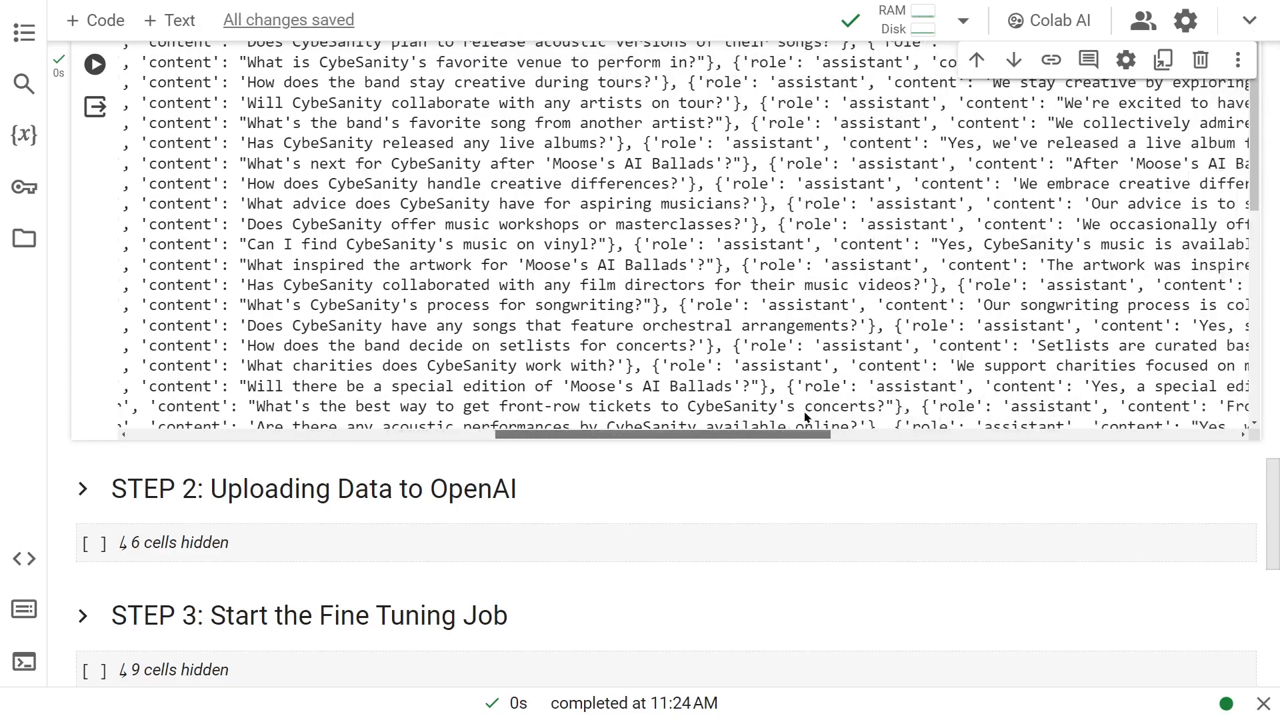
scroll("right", 3)
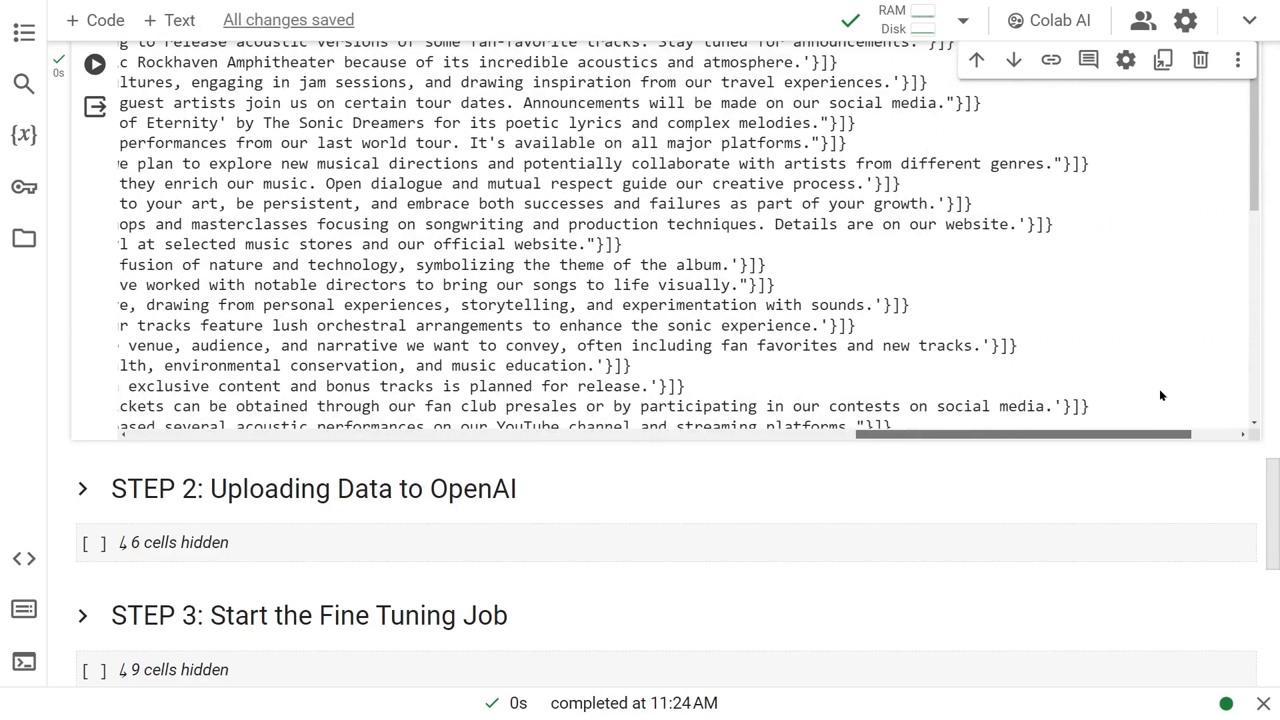
scroll("right", 3)
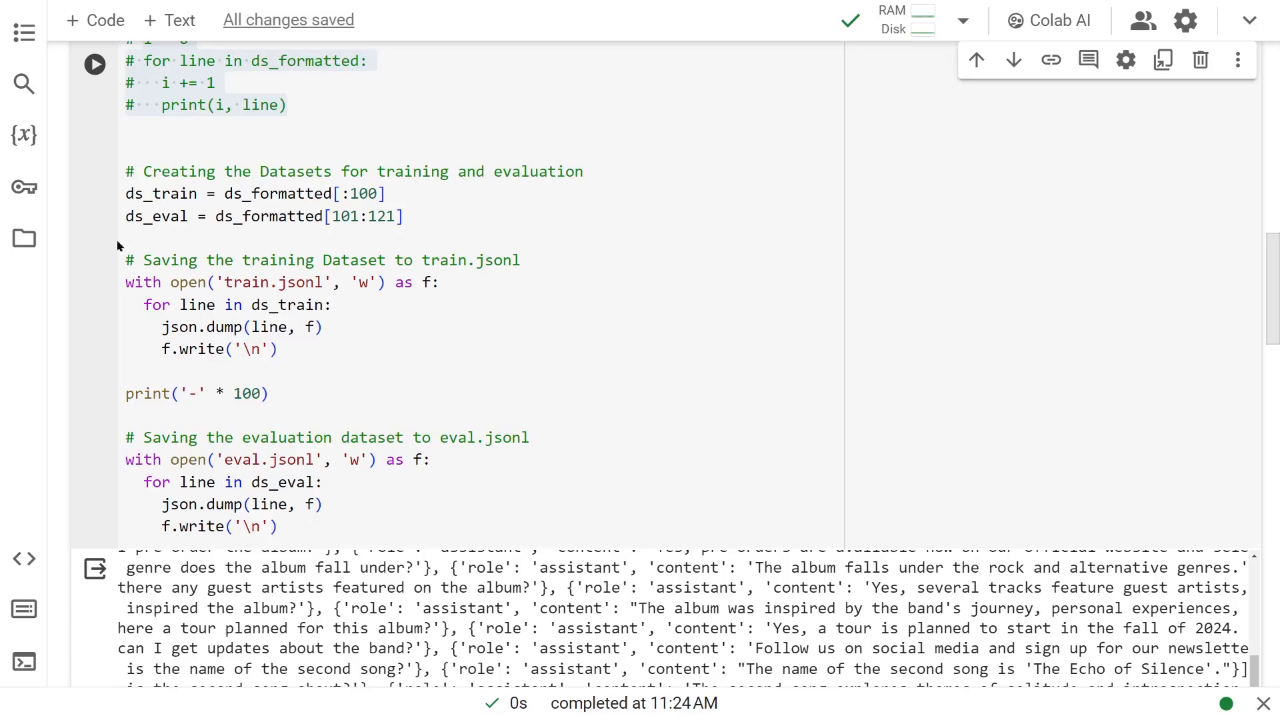
mouse_move(47, 265)
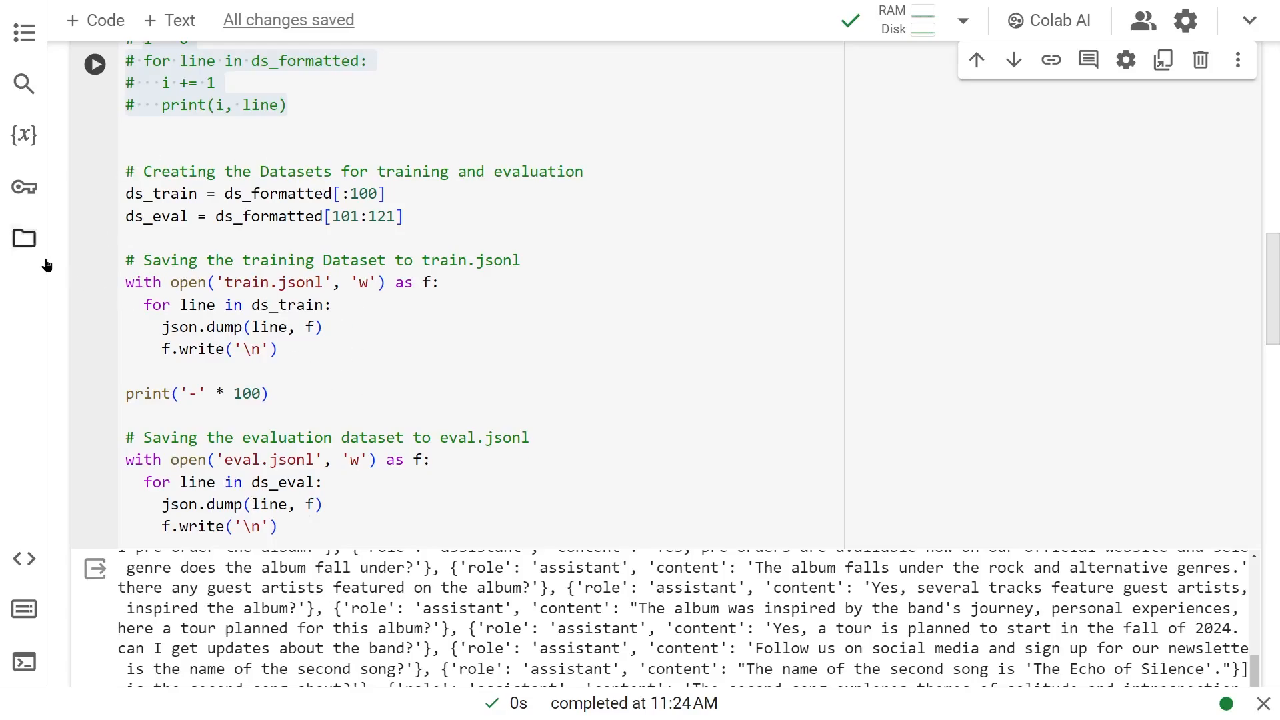
mouse_move(208, 270)
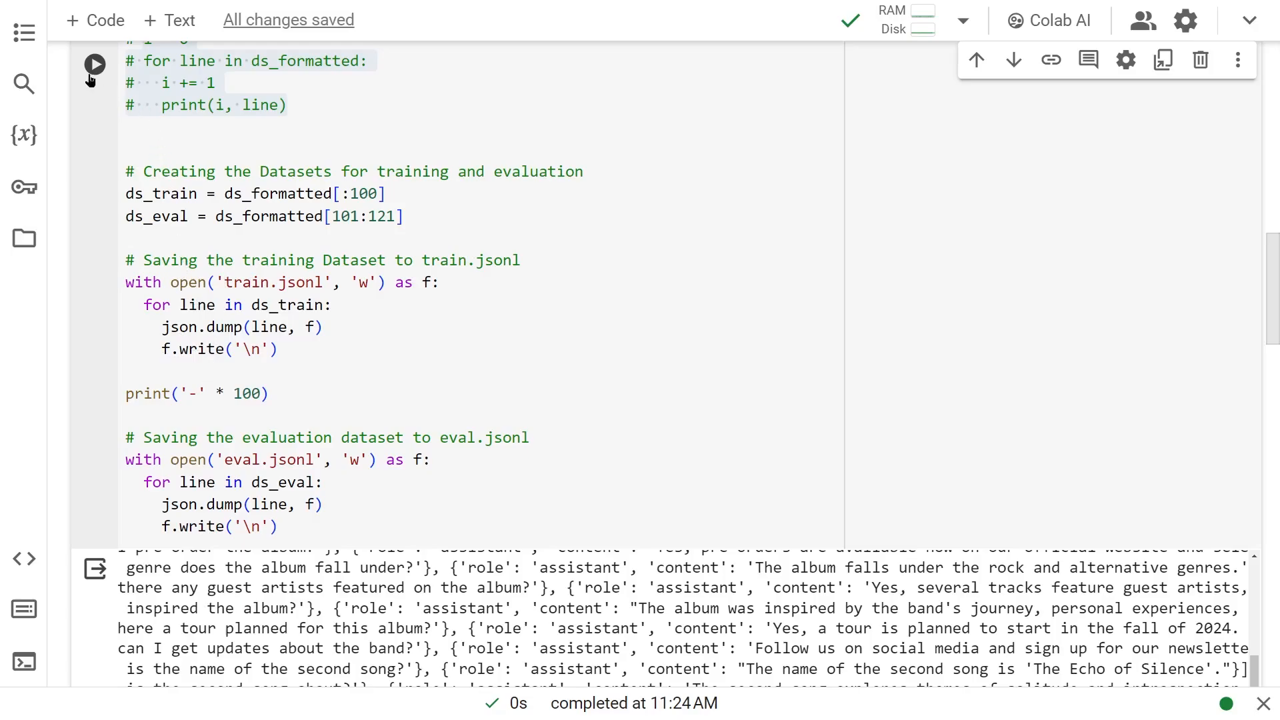
- Run the split-and-save cell and confirm train.jsonl and eval.jsonl appear in session files
left_click(93, 65)
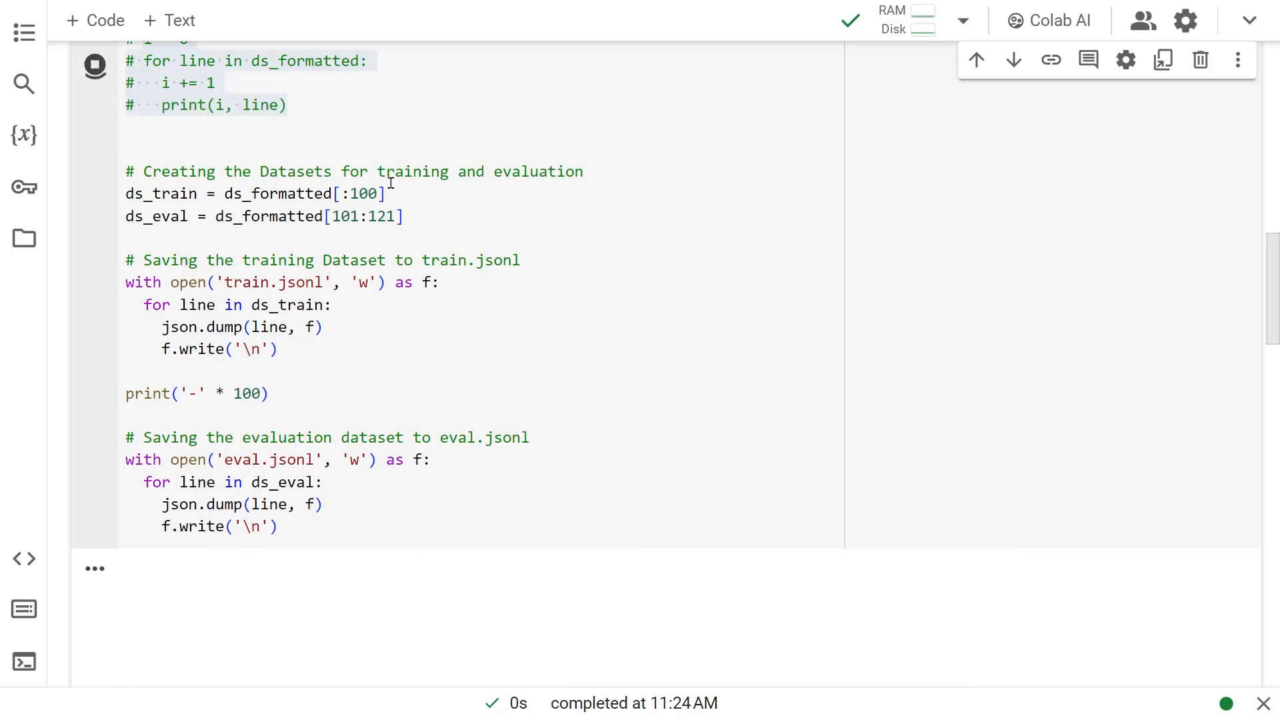
left_click(94, 65)
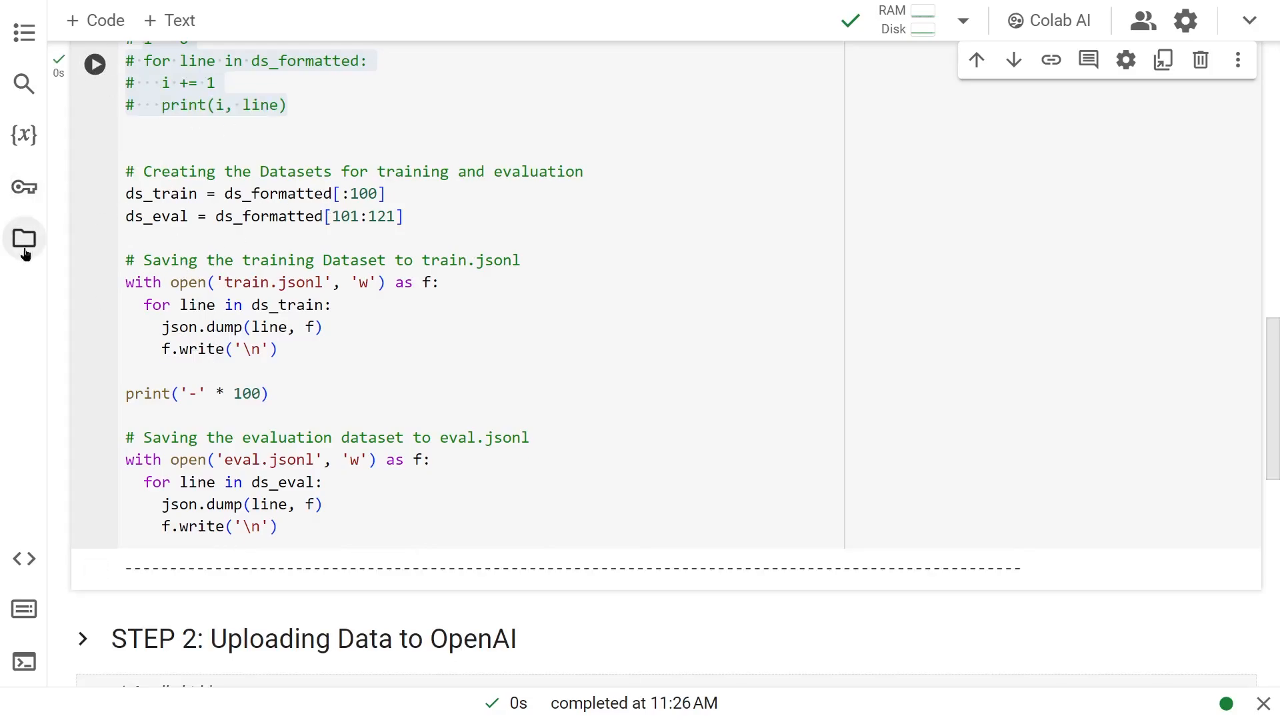
left_click(24, 241)
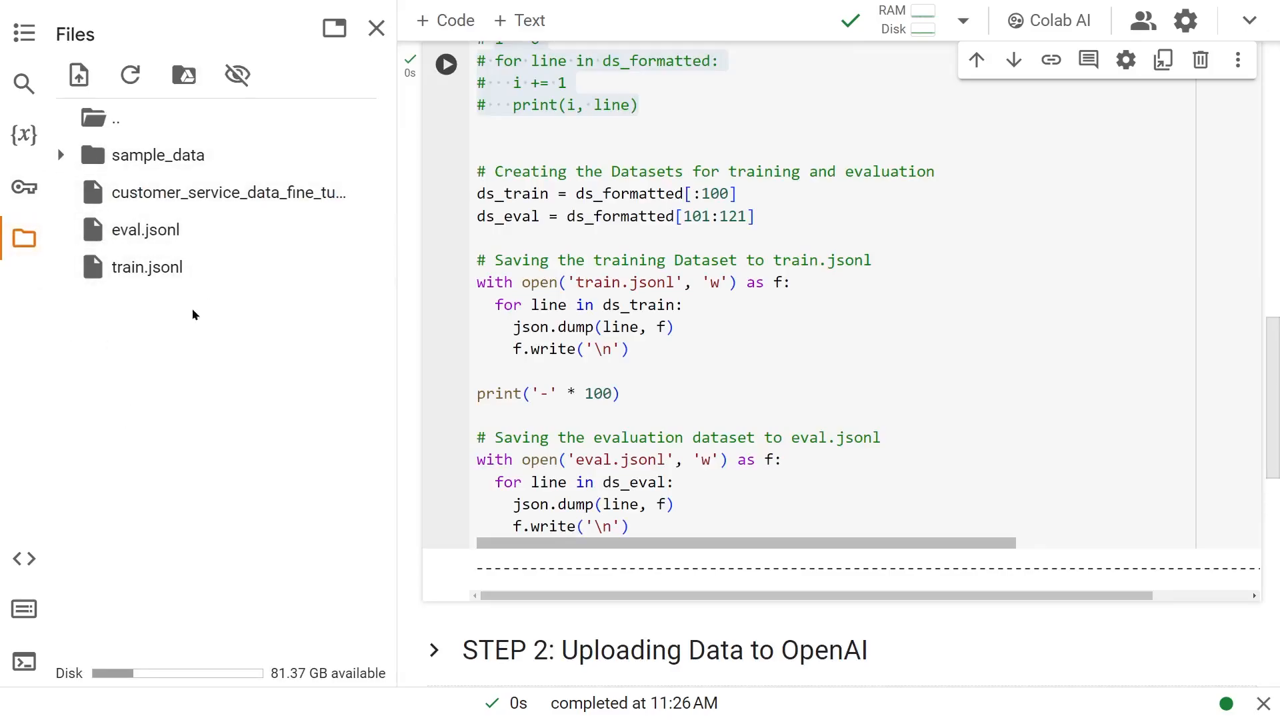
mouse_move(24, 238)
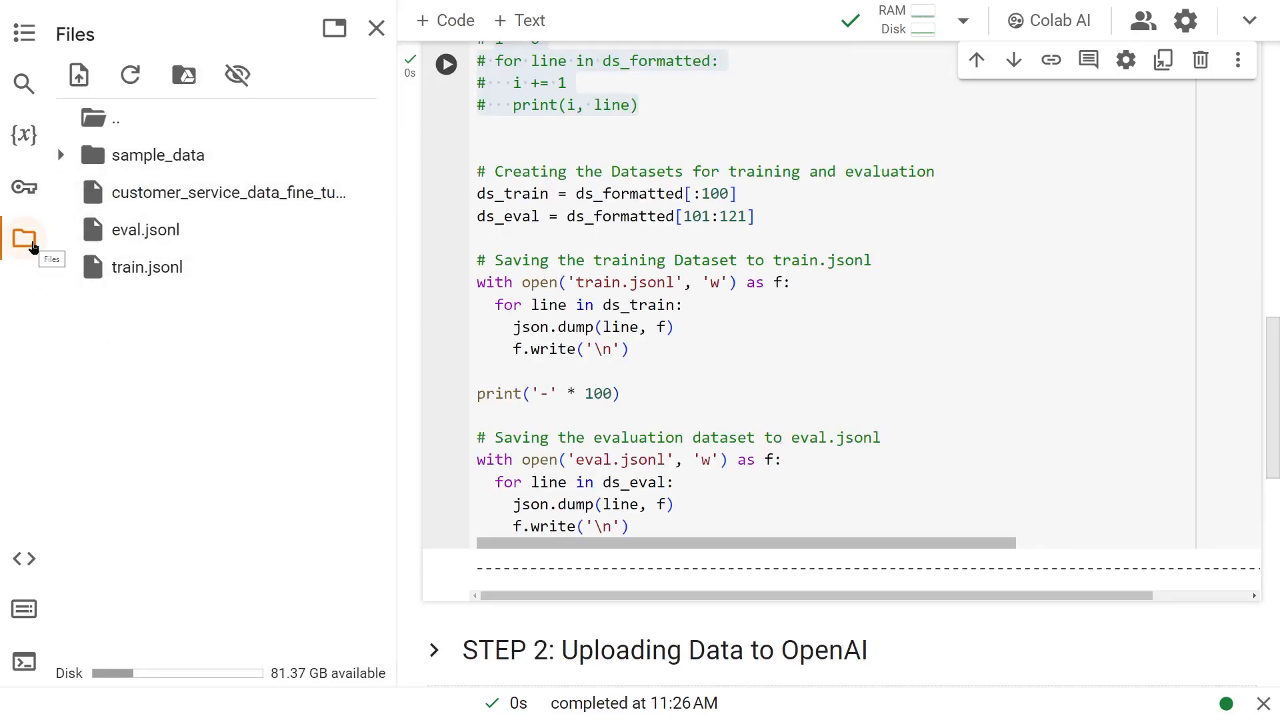
left_click(375, 27)
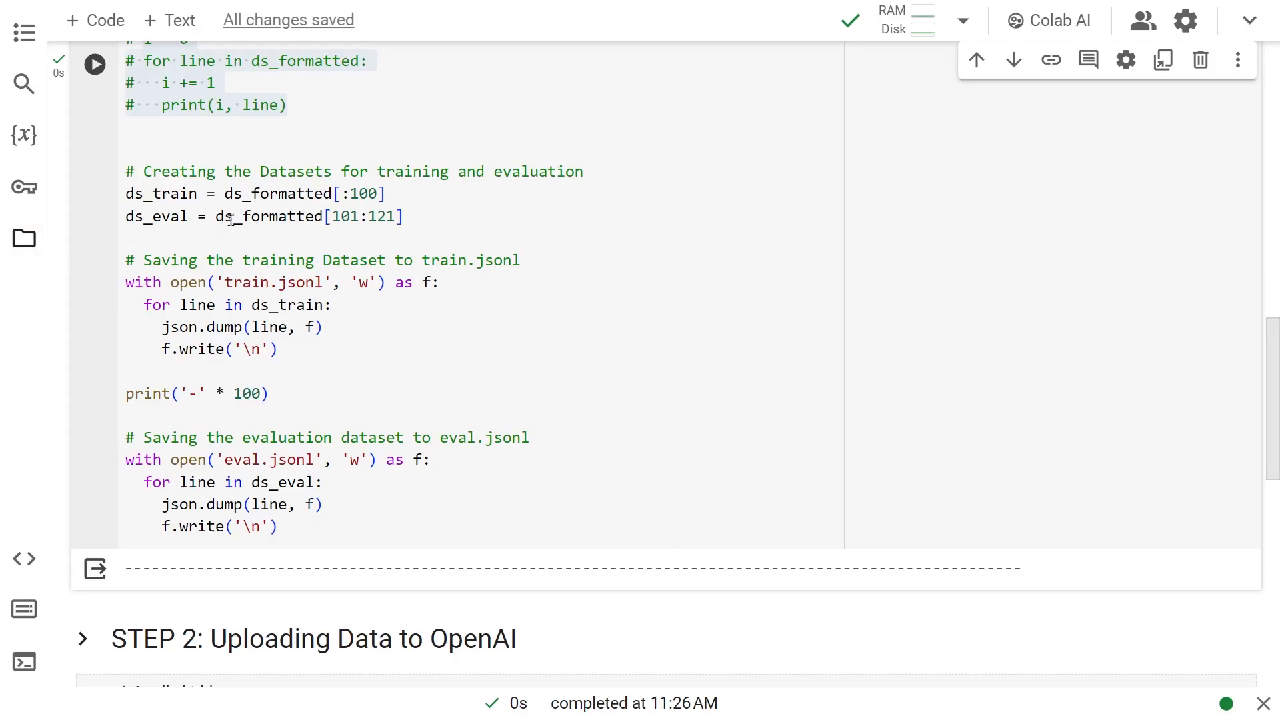
mouse_move(818, 331)
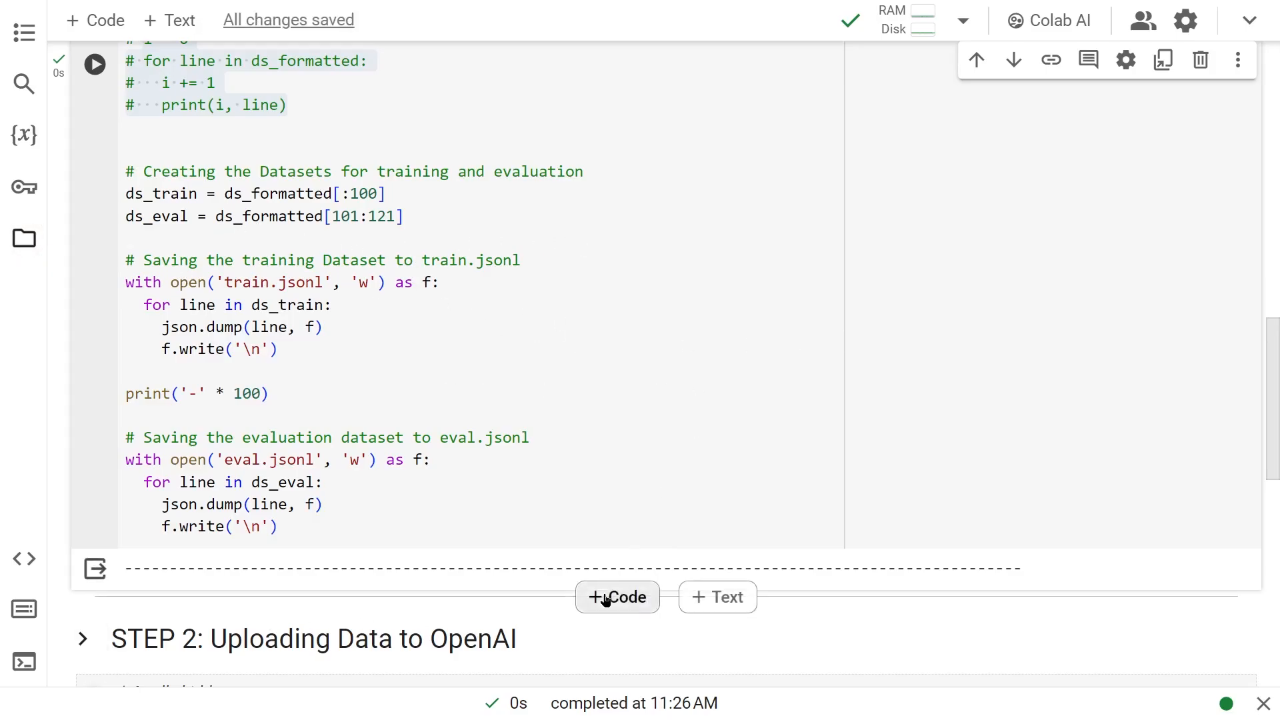
- Scroll down to STEP 2's Uploading Training Data code
scroll("down", 3)
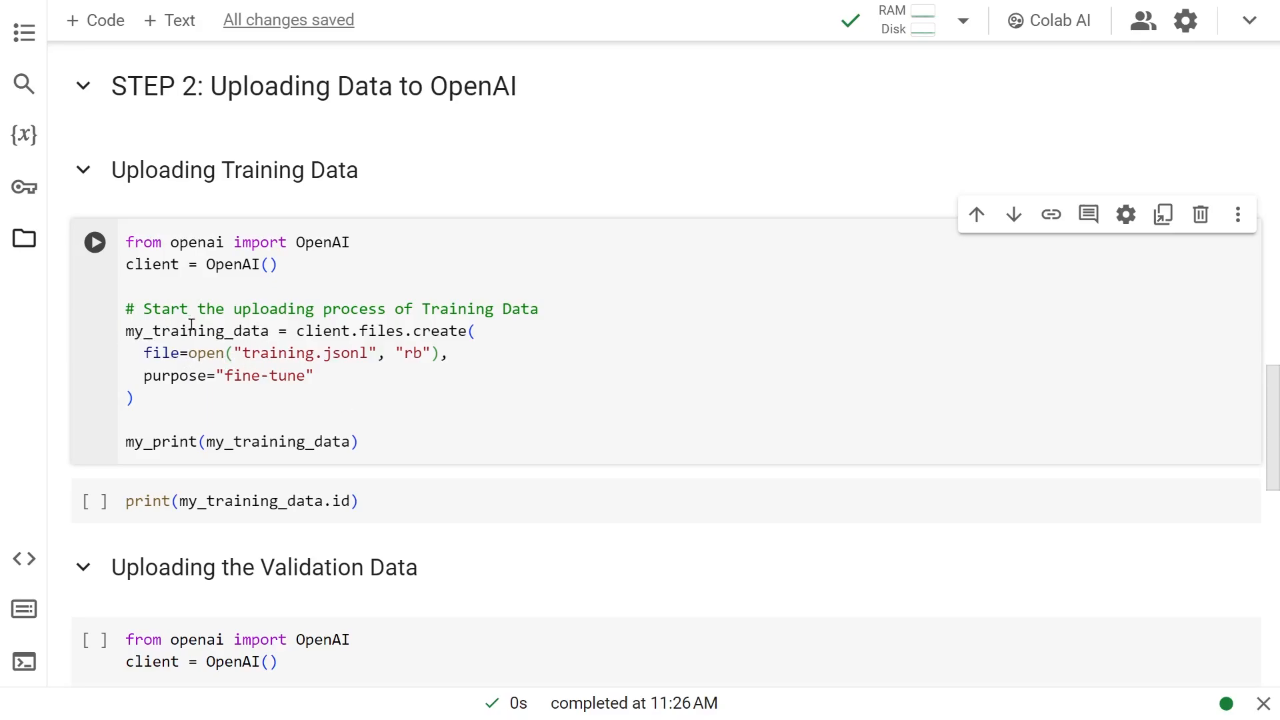
mouse_move(84, 256)
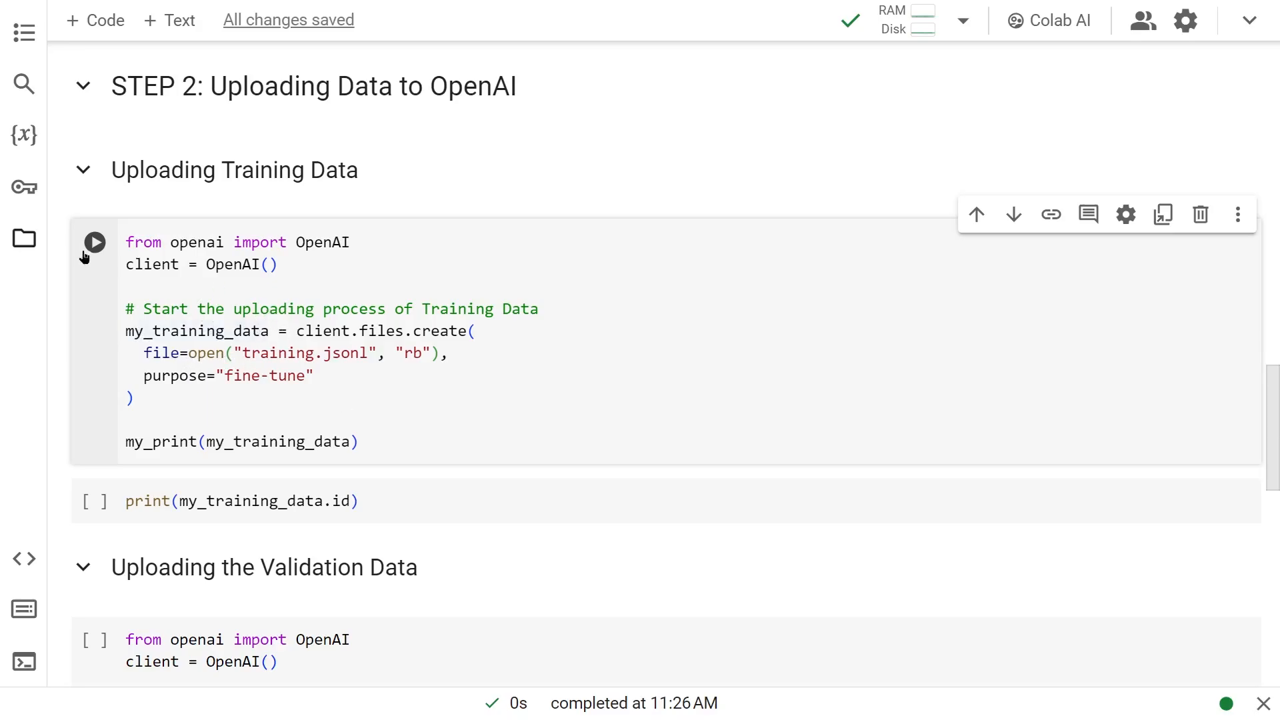
mouse_move(400, 335)
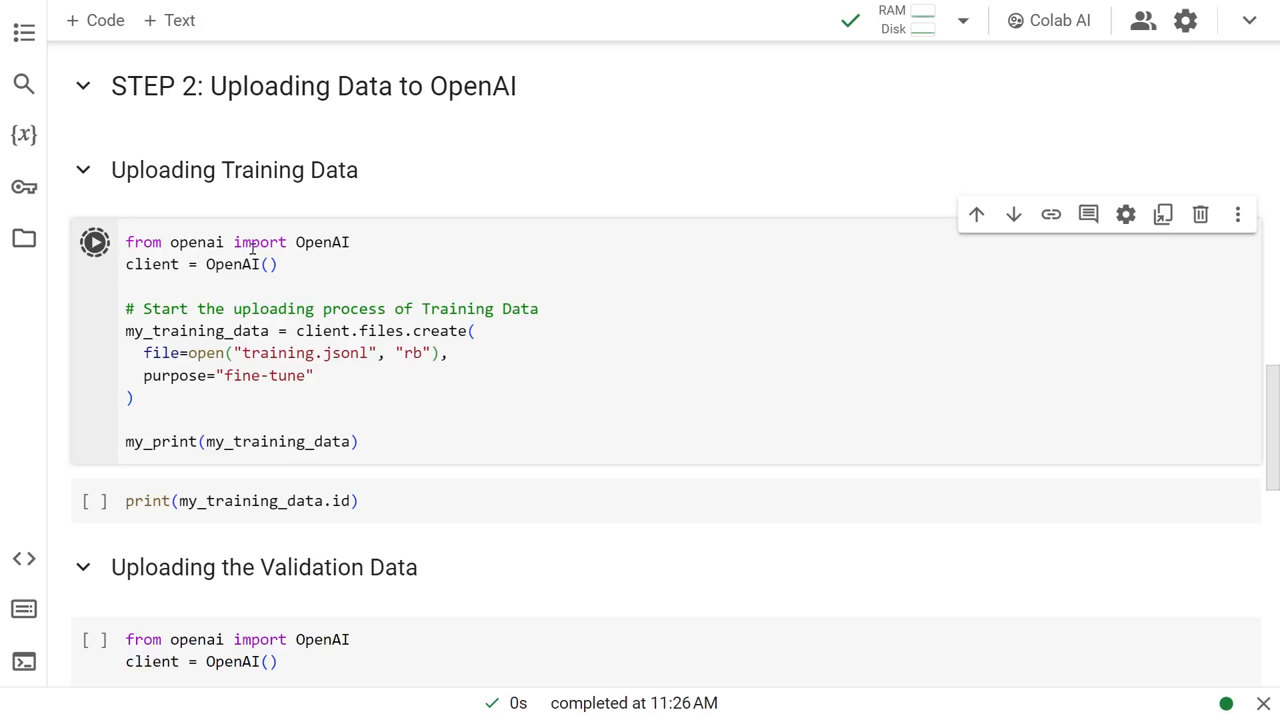
- Upload the training data to OpenAI after correcting the filename to train.jsonl
left_click(94, 241)
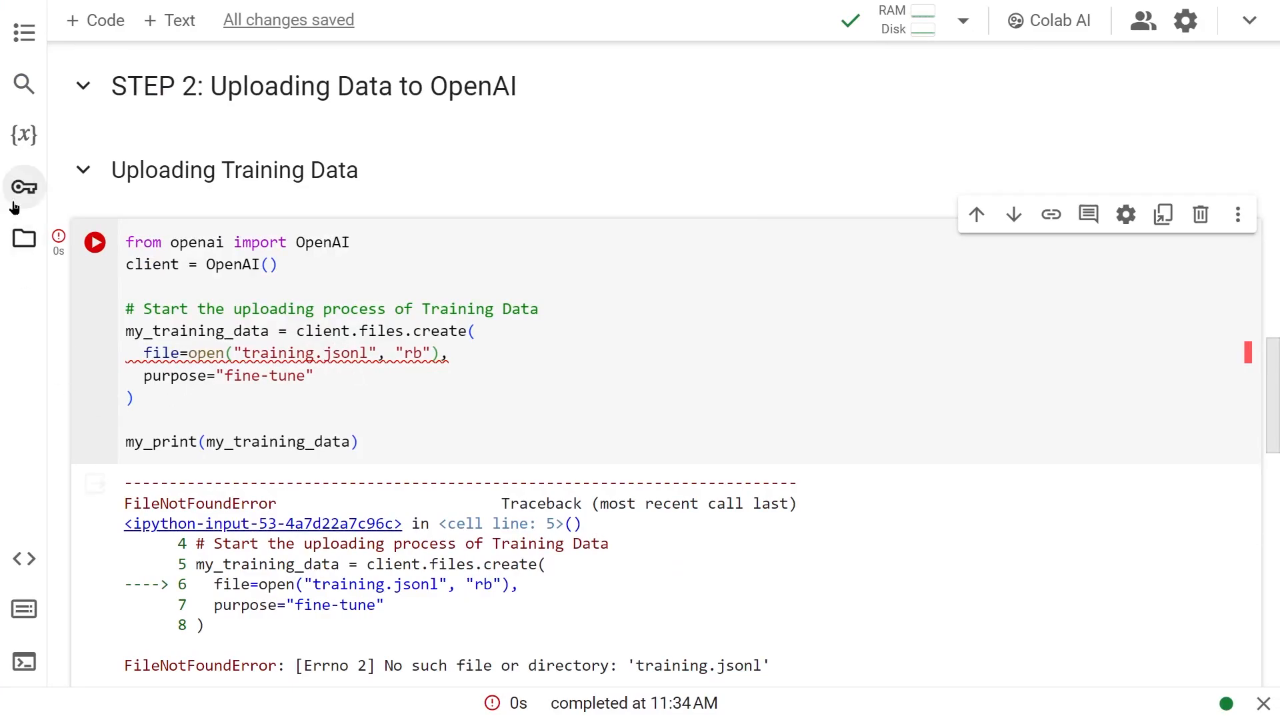
left_click(24, 237)
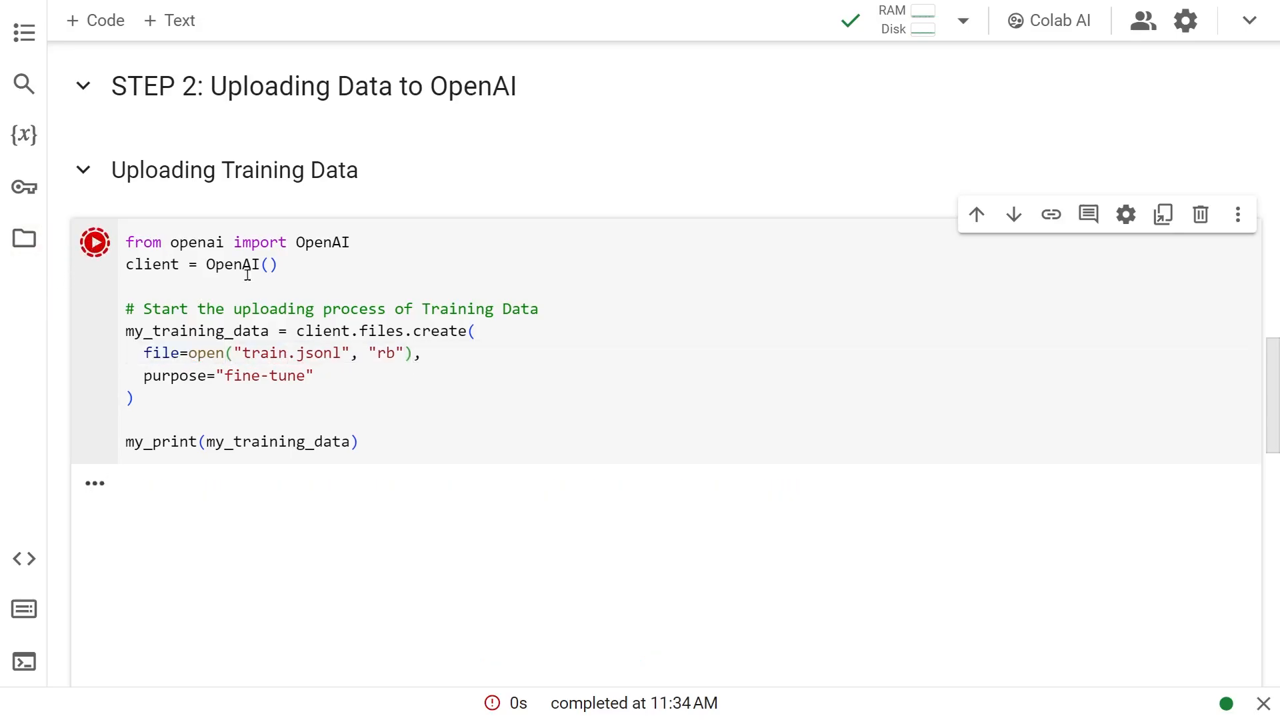
left_click(94, 241)
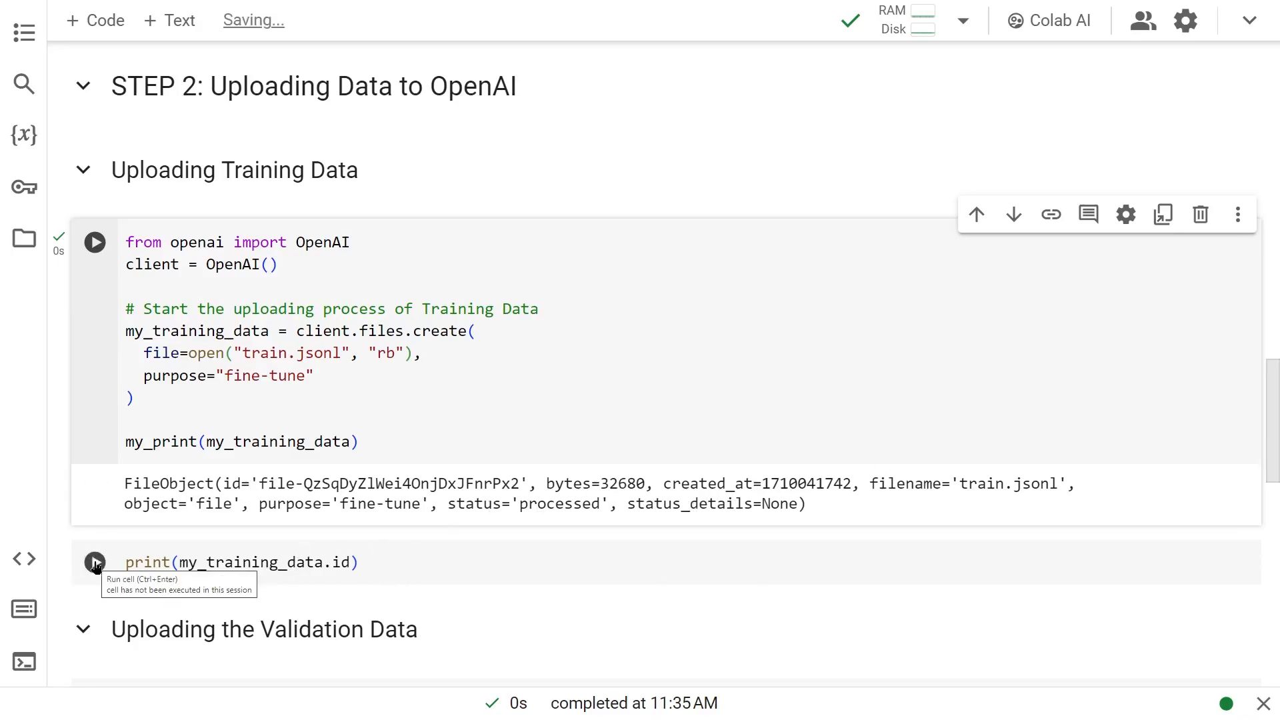
- Print the uploaded training file's id with print(my_training_data.id)
left_click(94, 562)
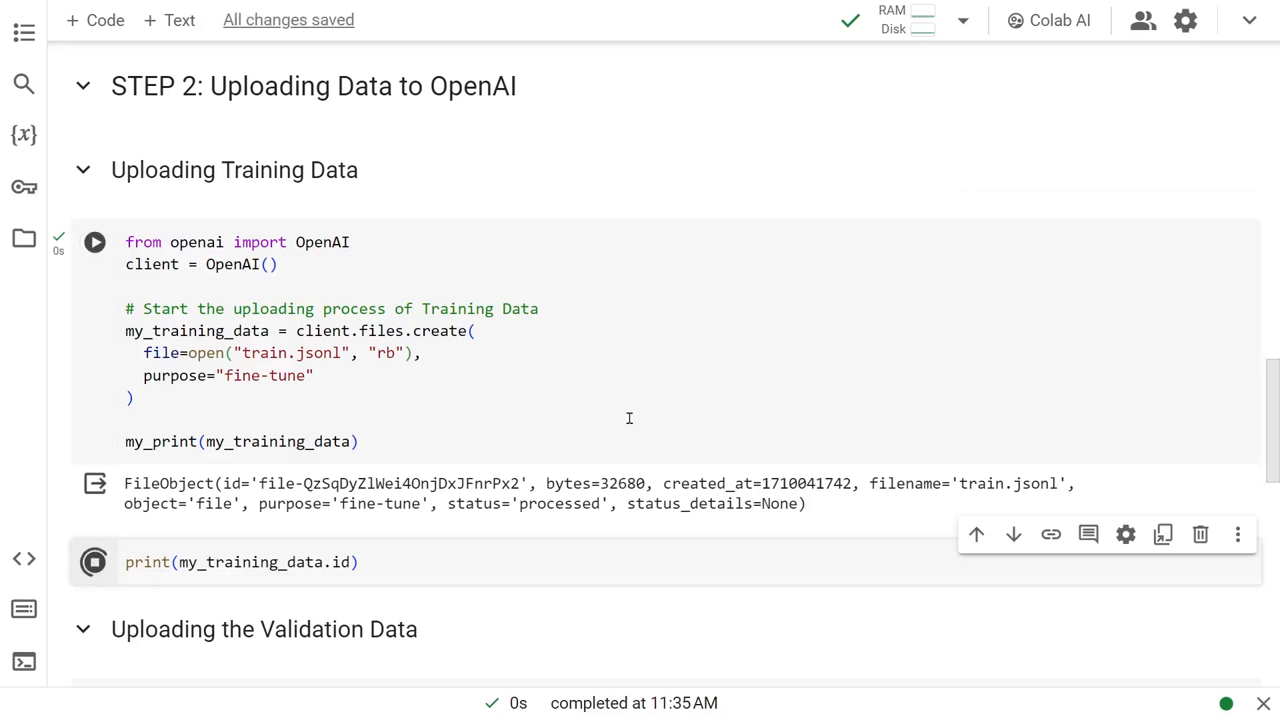
left_click(94, 561)
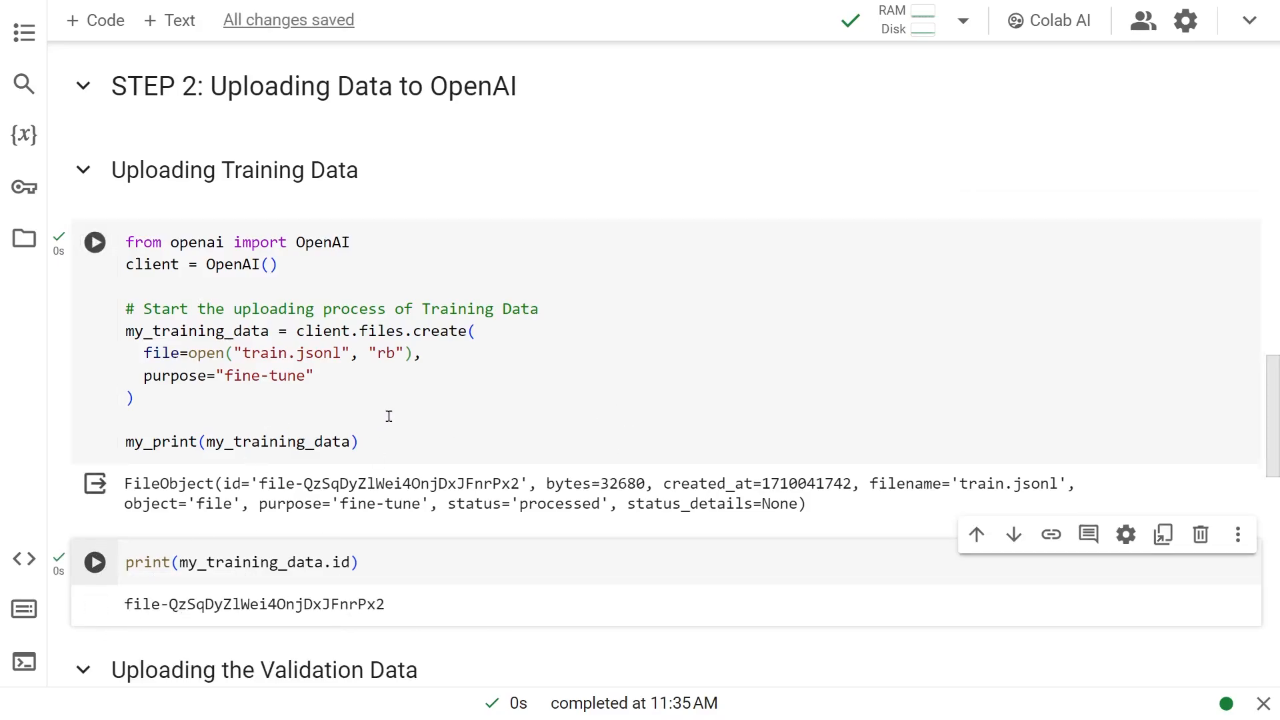
scroll("down", 3)
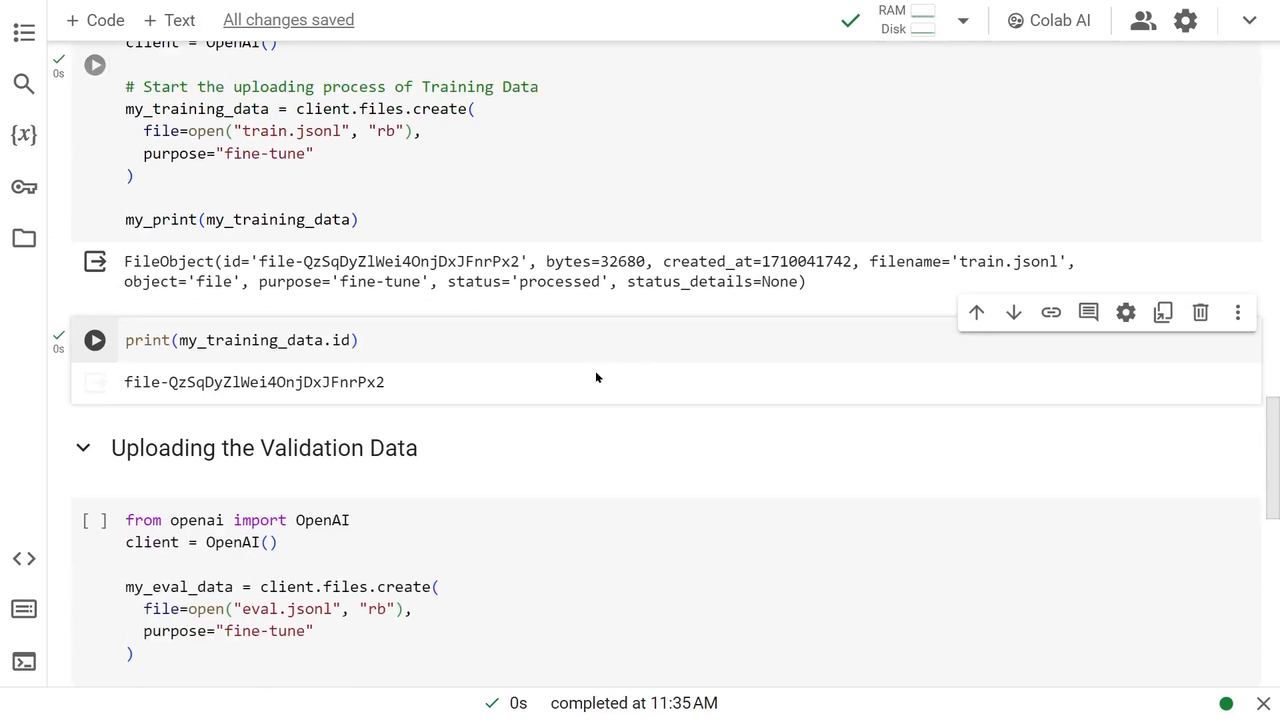
- Check in the session file list that eval.jsonl exists
scroll("down", 3)
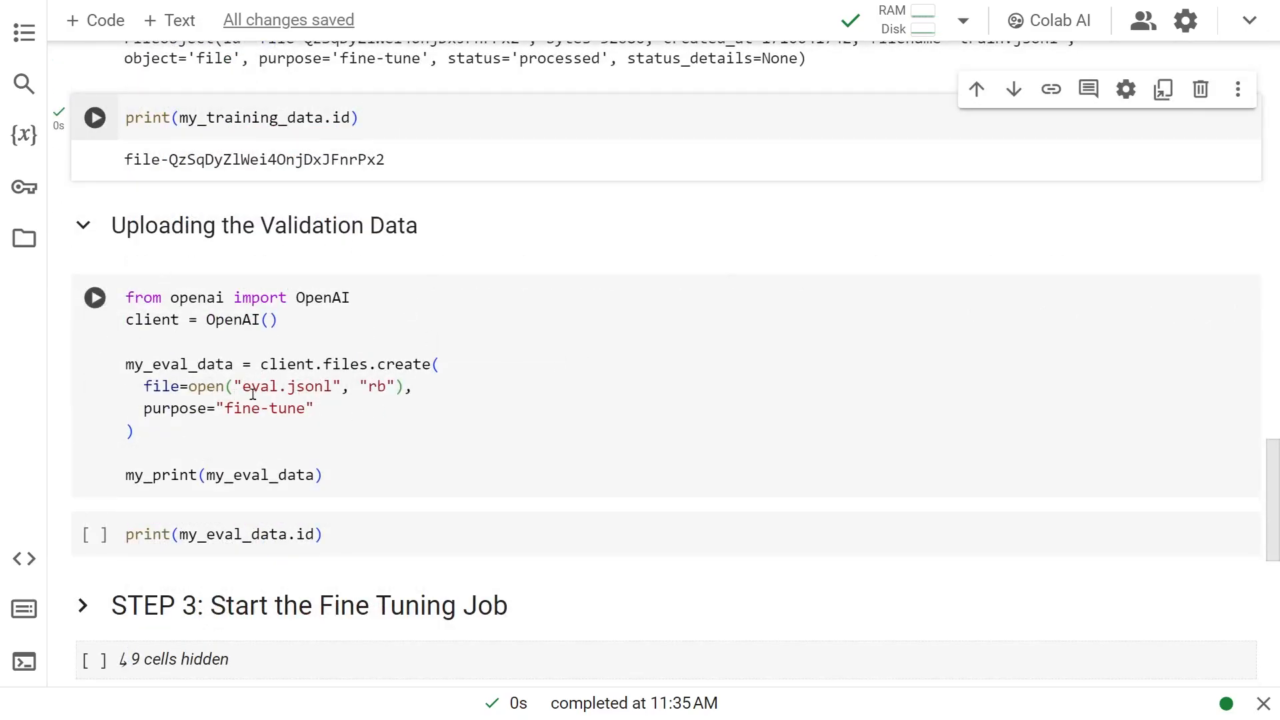
left_click(24, 237)
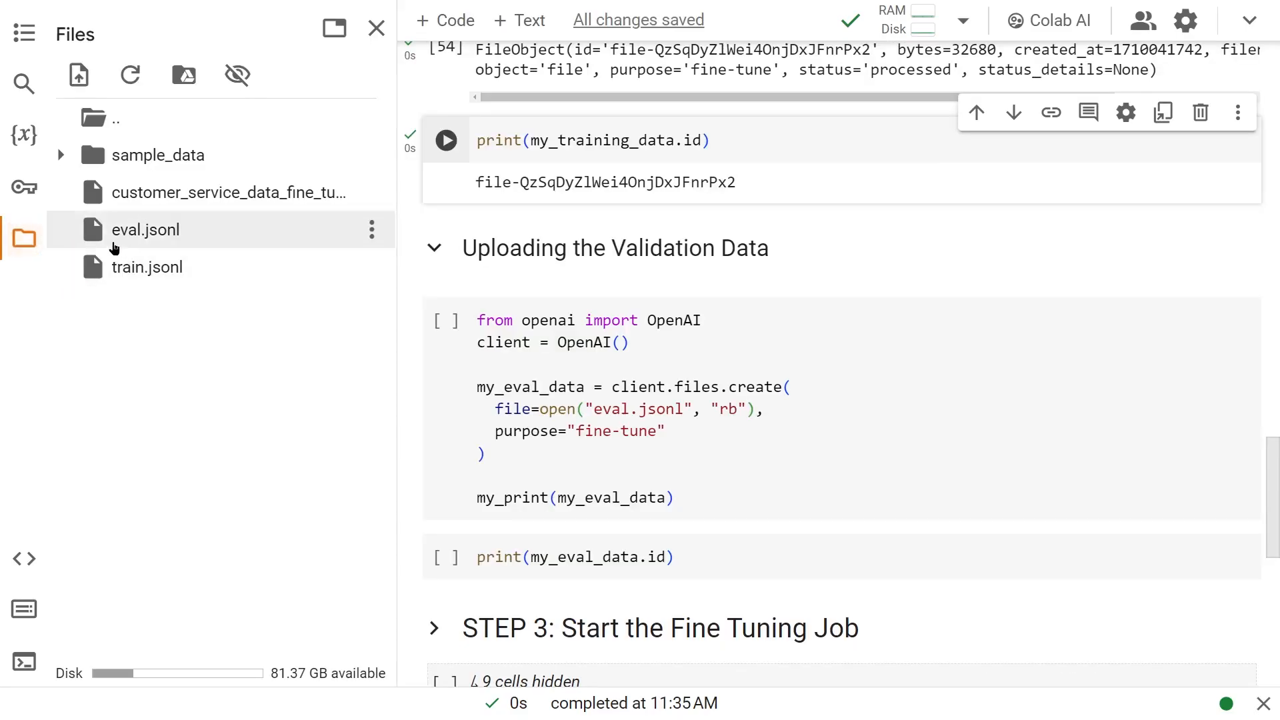
left_click(375, 27)
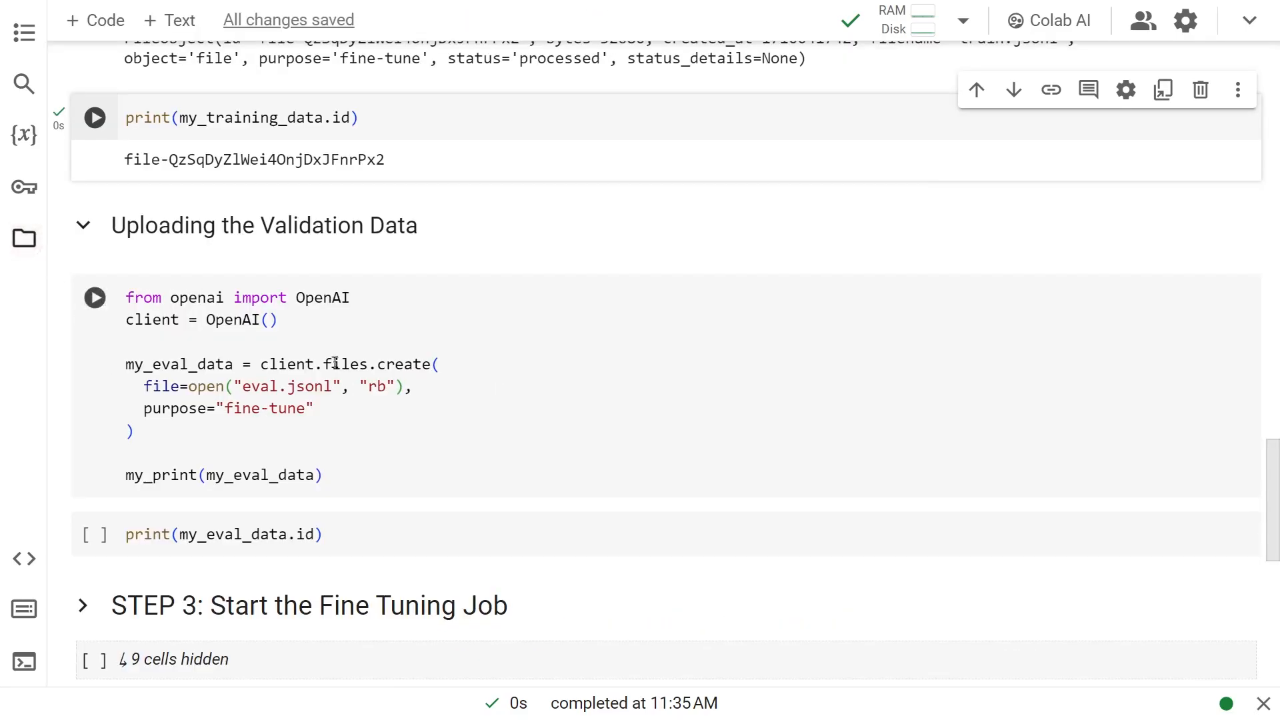
- Upload eval.jsonl to OpenAI and print its id with print(my_eval_data.id)
left_click(94, 297)
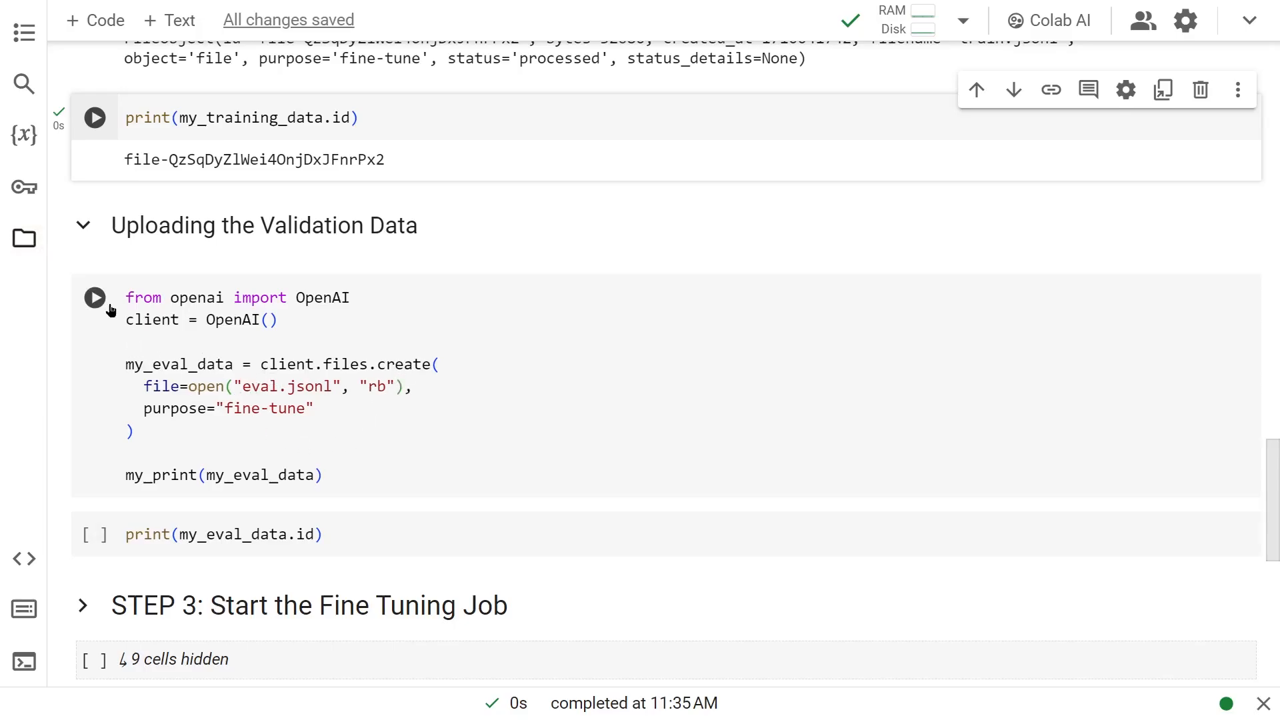
left_click(93, 297)
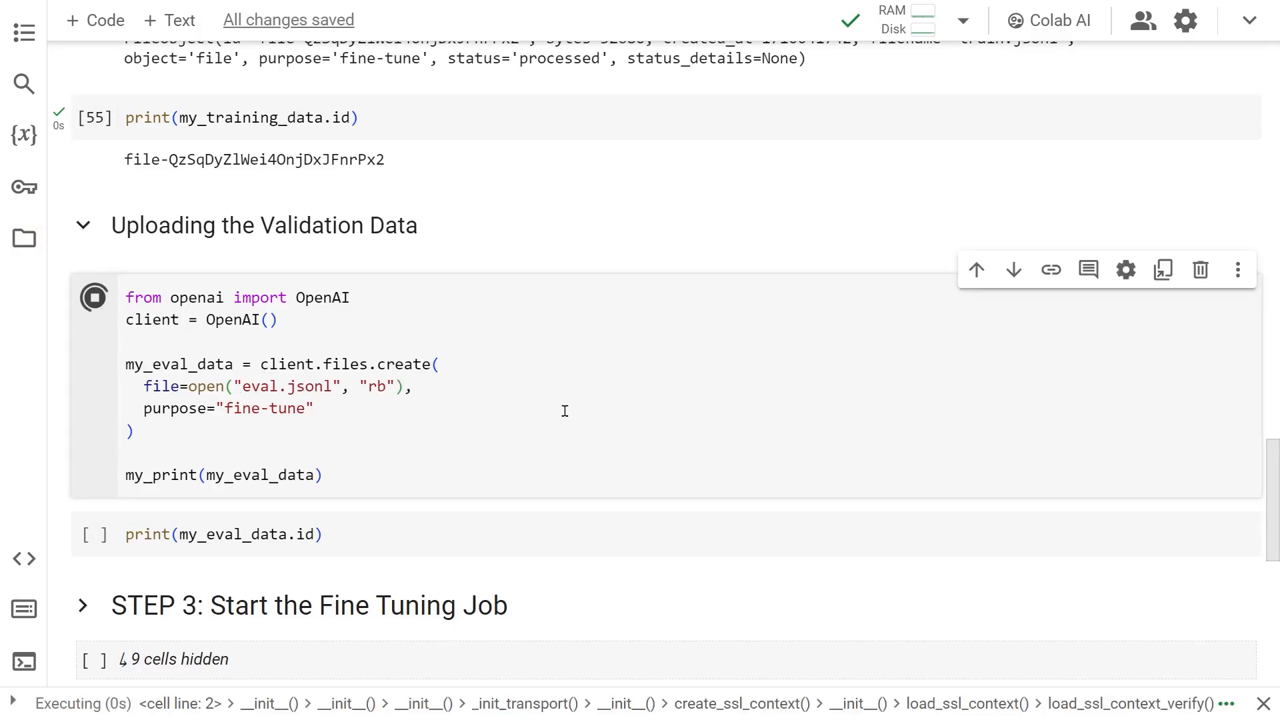
left_click(93, 297)
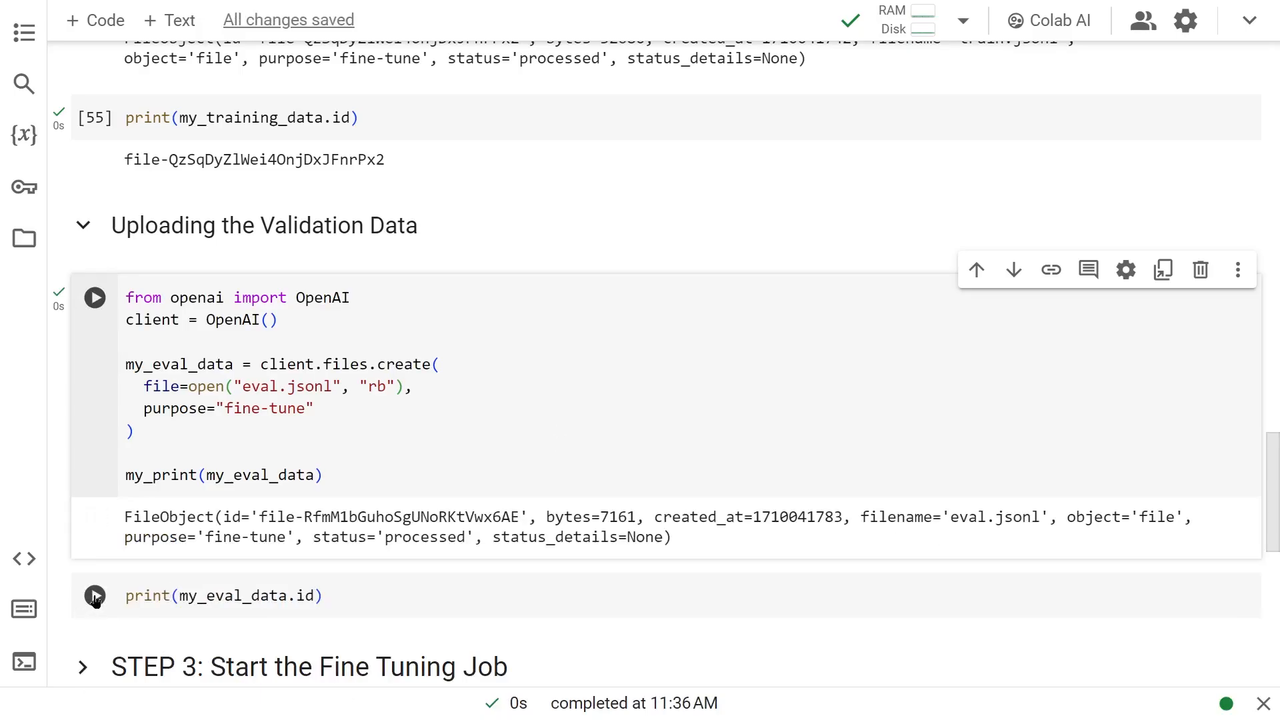
left_click(94, 595)
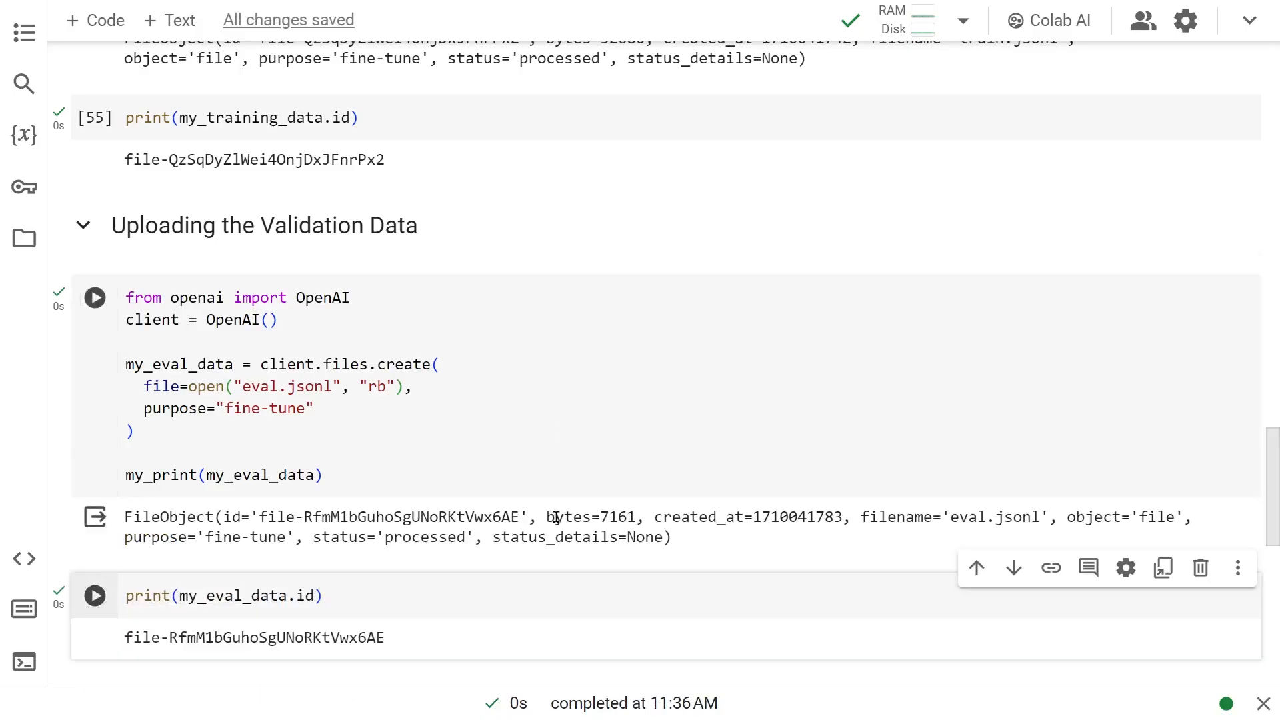